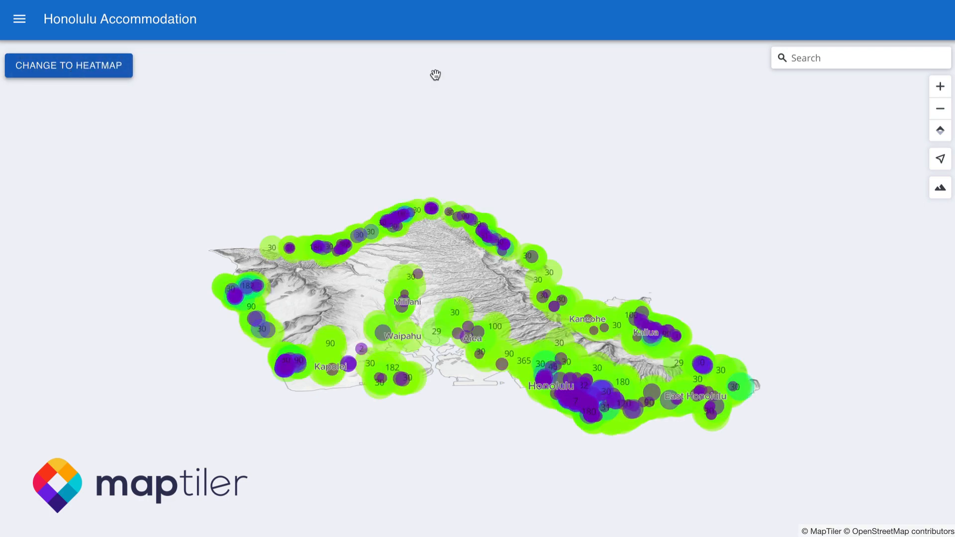
- Search the accommodation map for 'Honolulu'
type("hno")
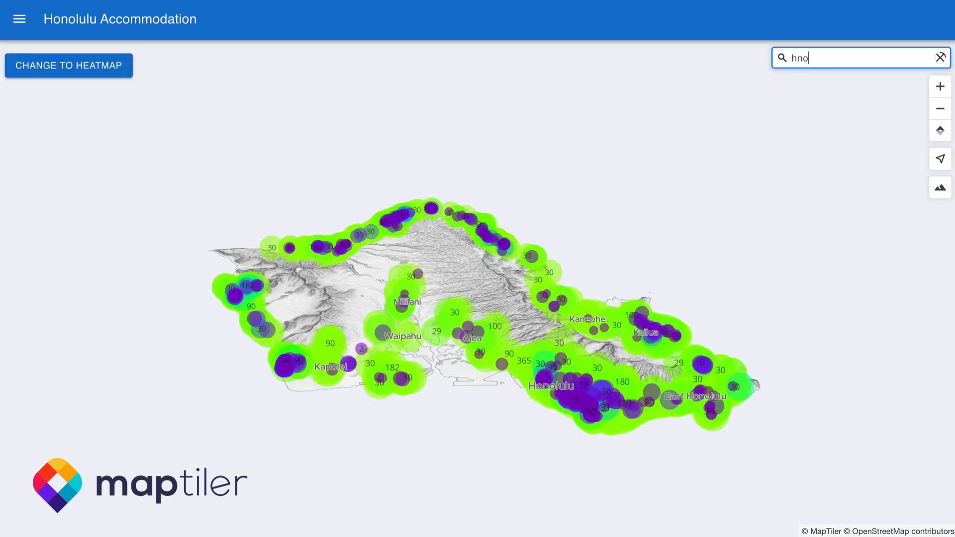
type("Honolulu")
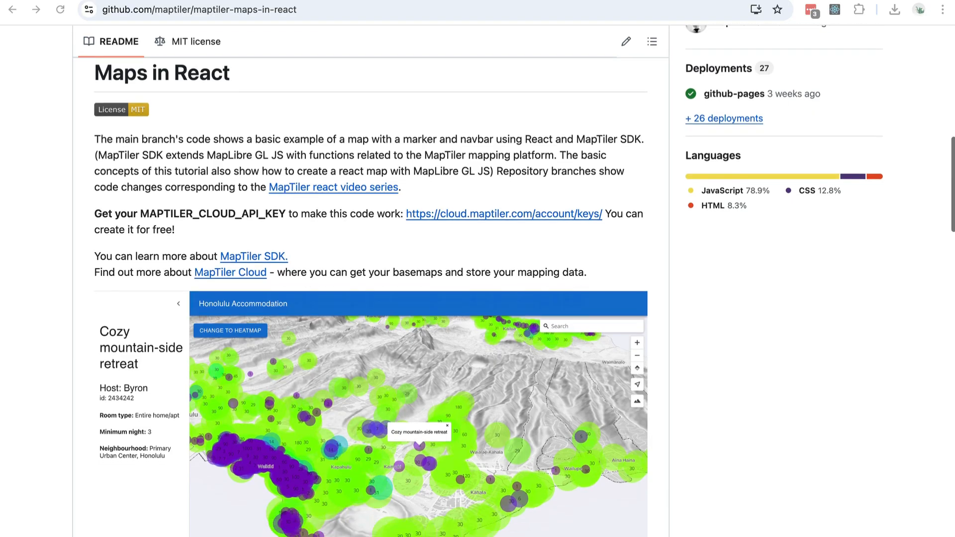
scroll("down", 3)
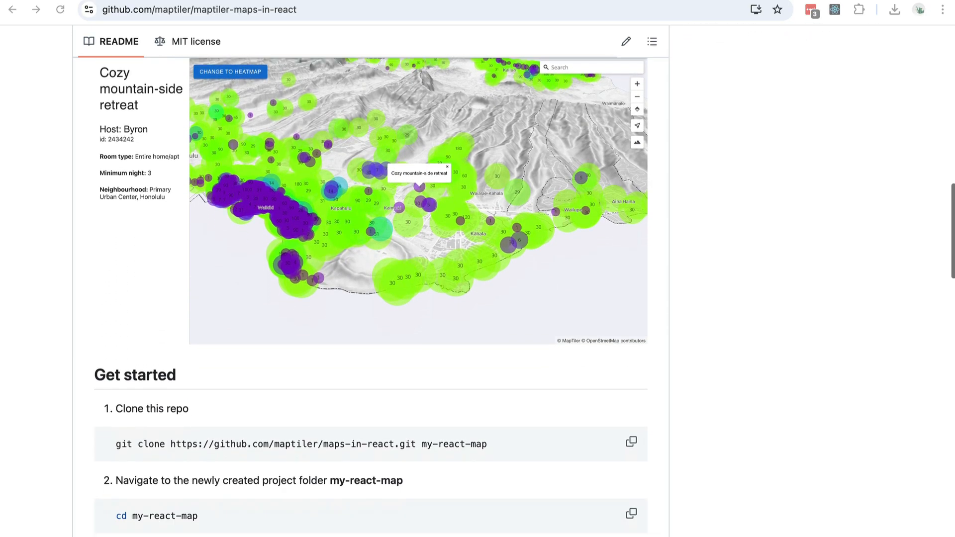
scroll("down", 3)
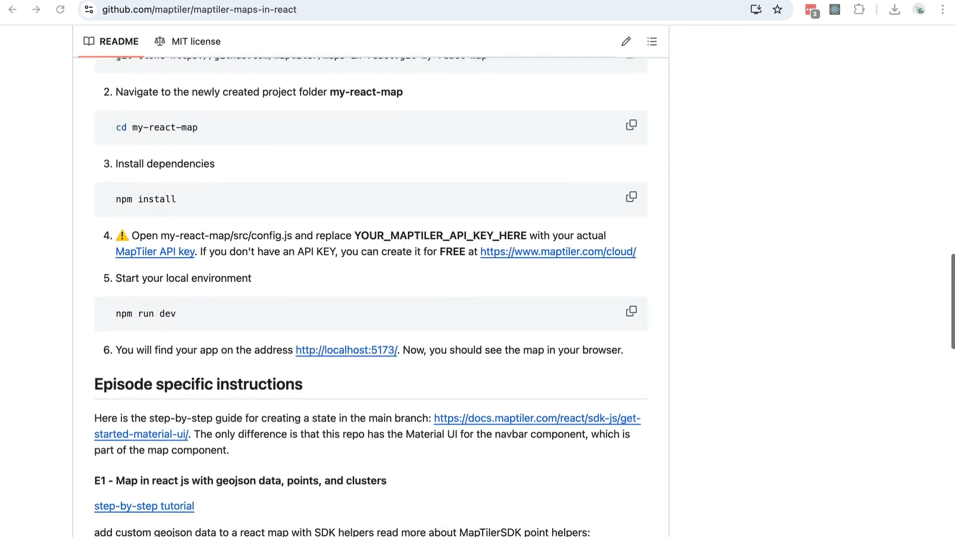
scroll("down", 3)
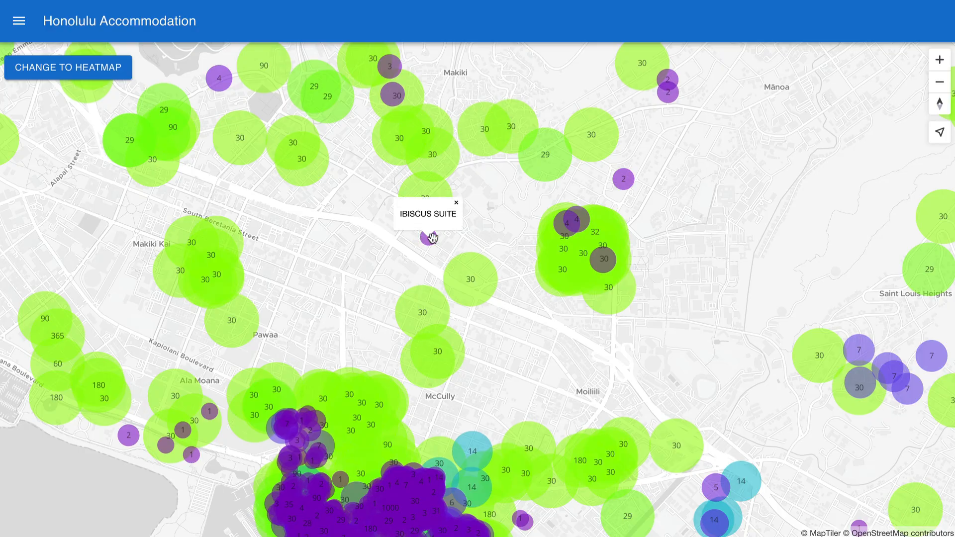
- Show the IBISCUS SUITE listing's name popup from a purple map point
left_click(566, 220)
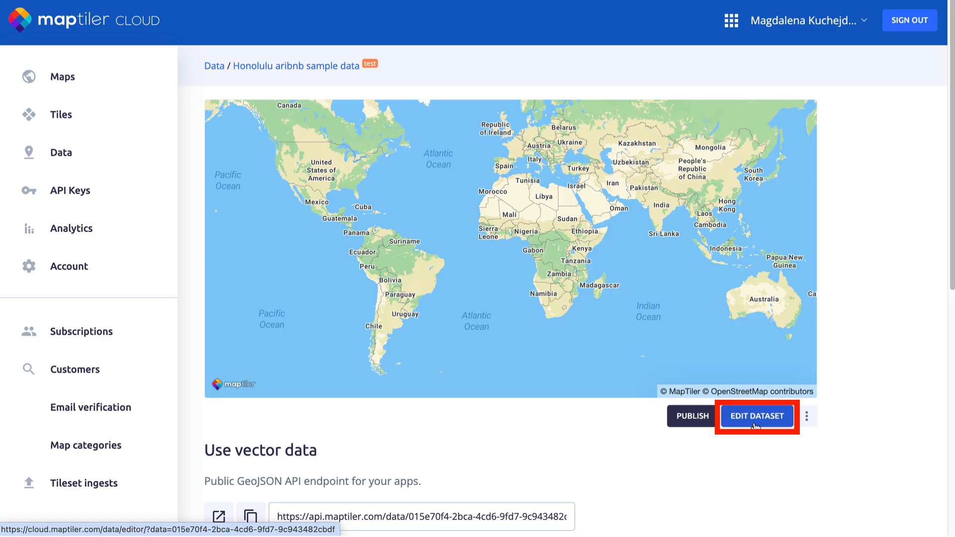
- Edit the Honolulu aribnb sample data dataset and view its Properties list in settings
left_click(756, 416)
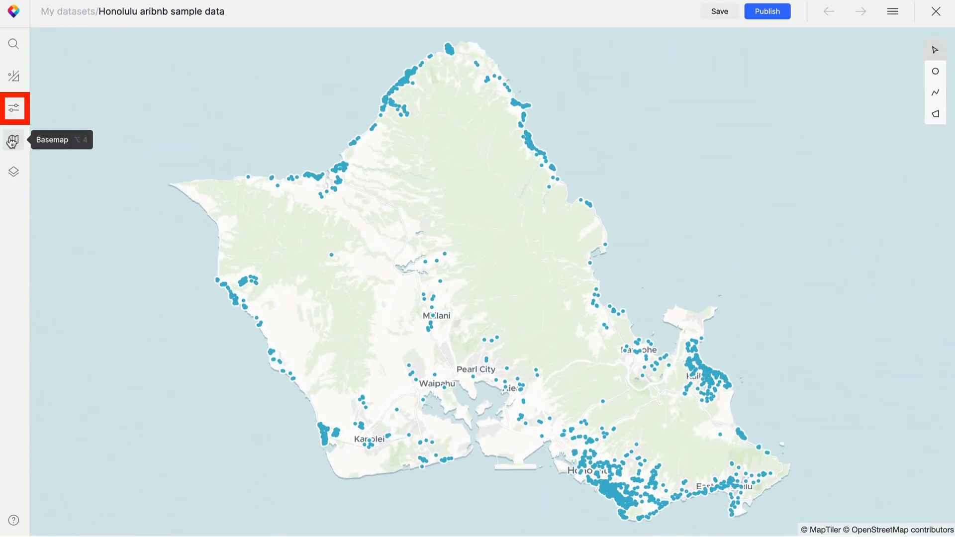
left_click(14, 108)
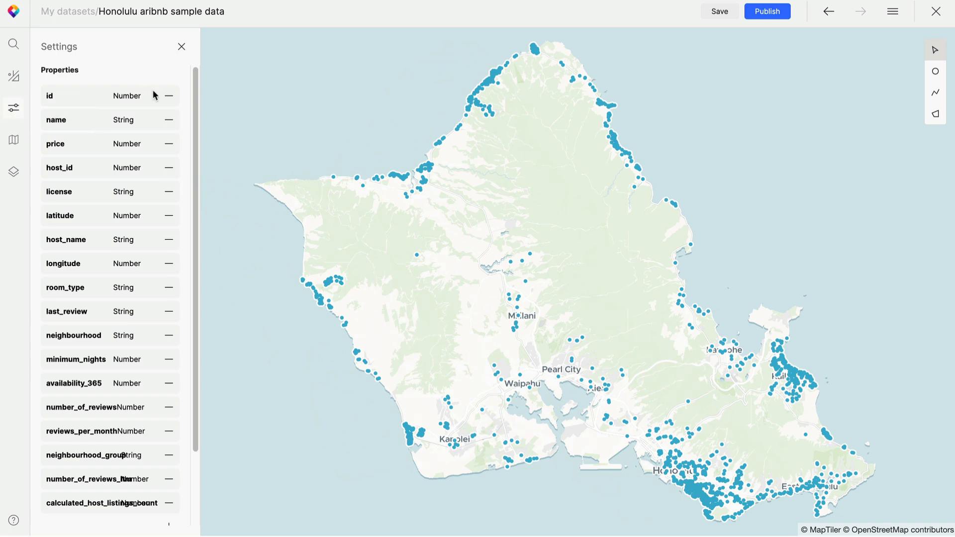
mouse_move(147, 262)
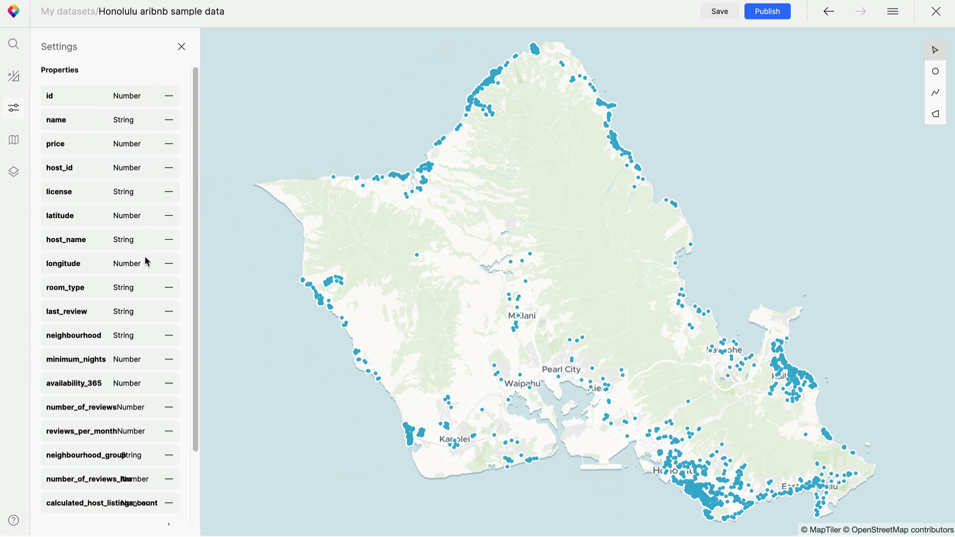
mouse_move(151, 399)
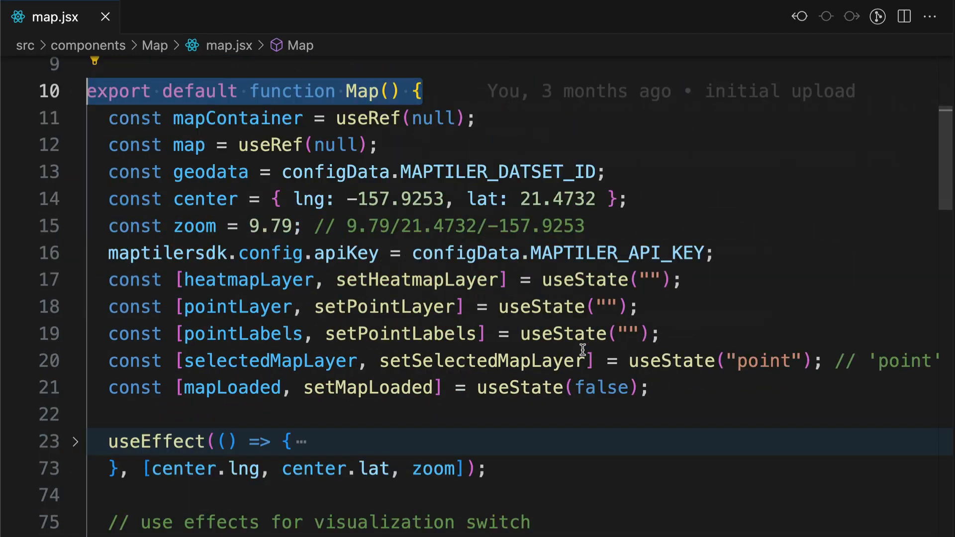
- Add a useEffect click handler on pointLayer reading the feature's coordinates and name property
type("useEffect(() => {")
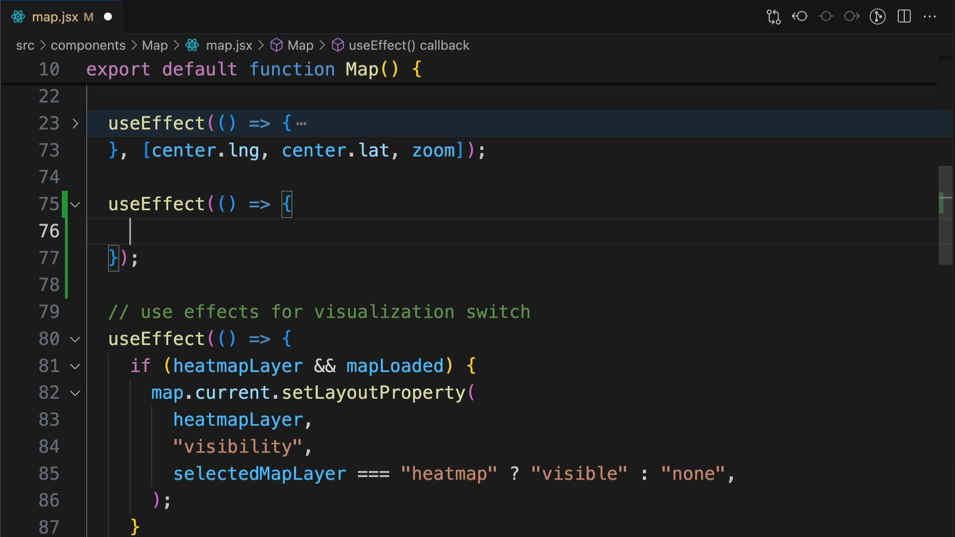
type("if (mapLoaded) {")
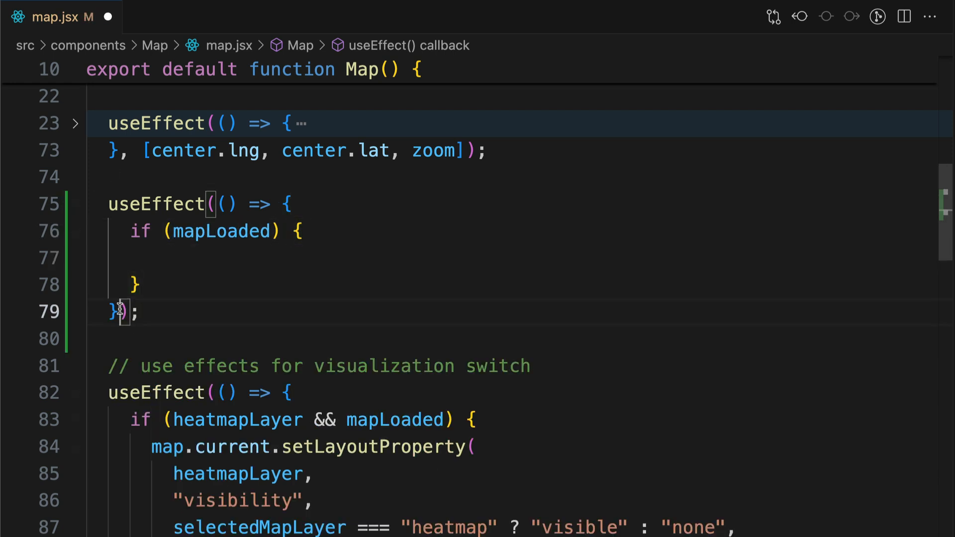
type("map.current.o")
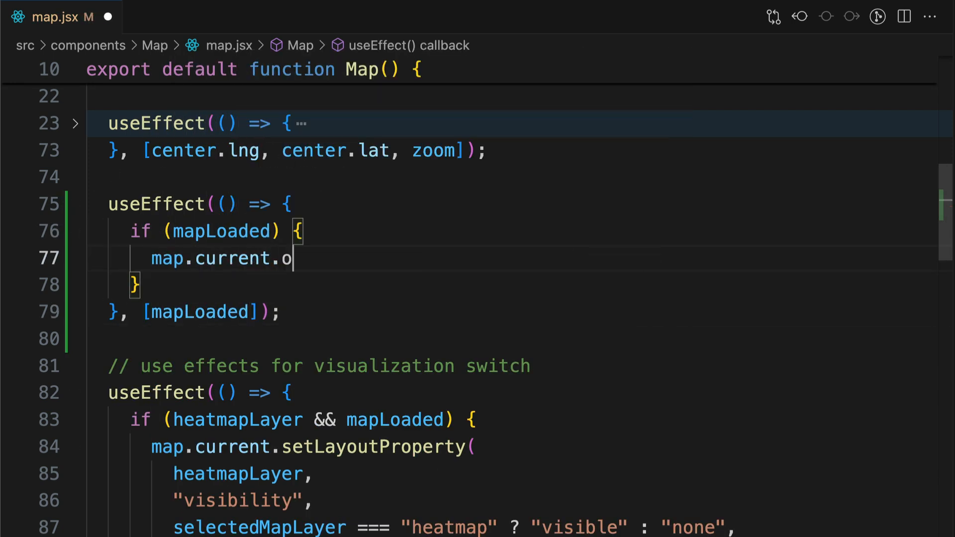
type("n(\"click\", point)")
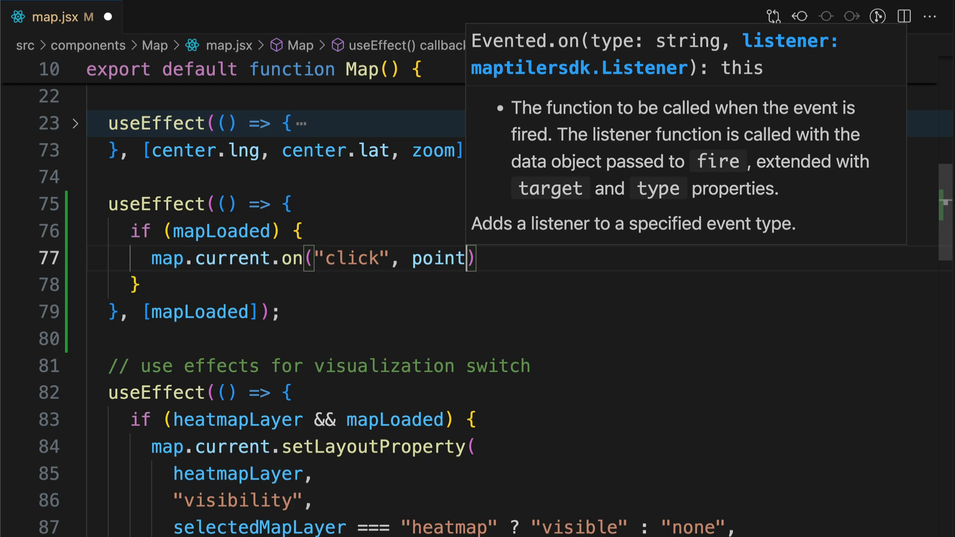
type("Layer, (e) => {")
type("let coordinates")
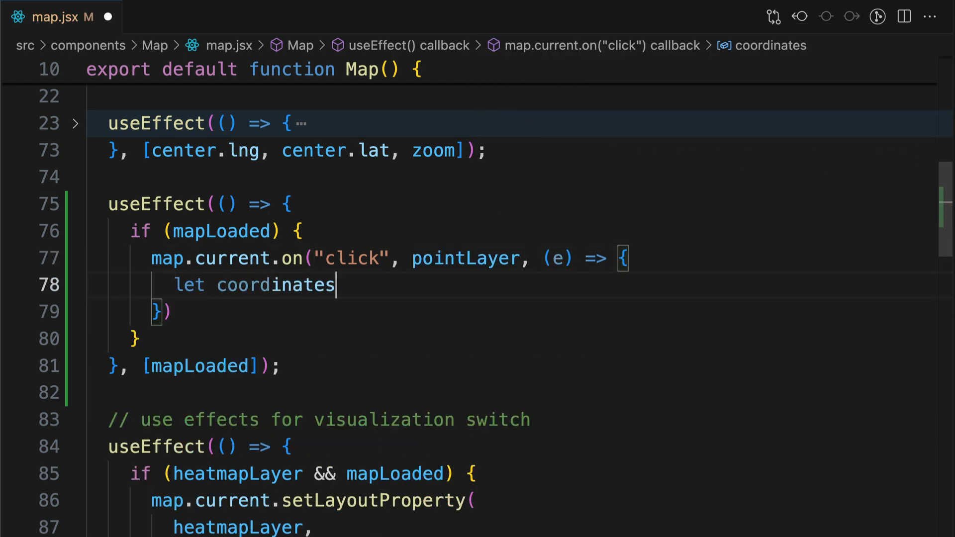
type("= e.features[0]")
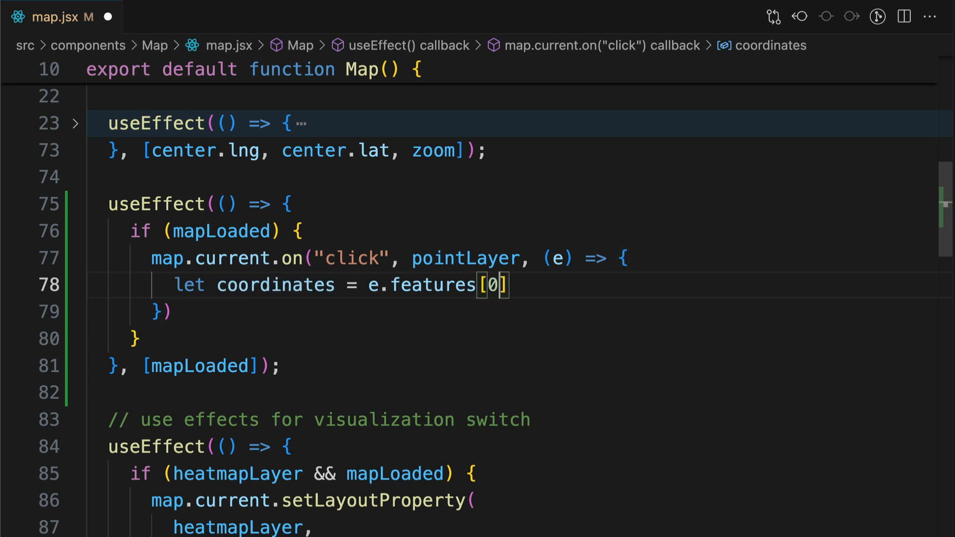
type(".geometry.coordinates.slice();")
type("let desc")
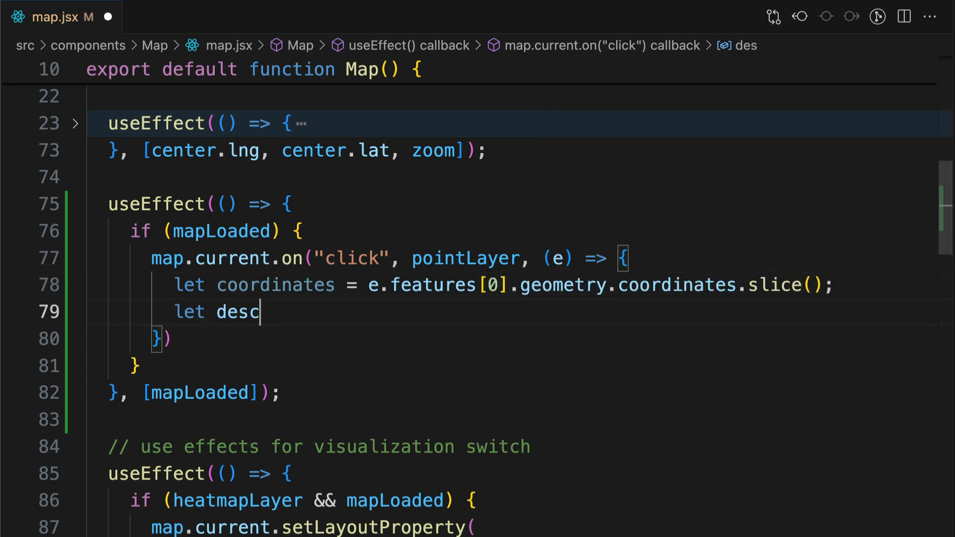
type("ription = e.features")
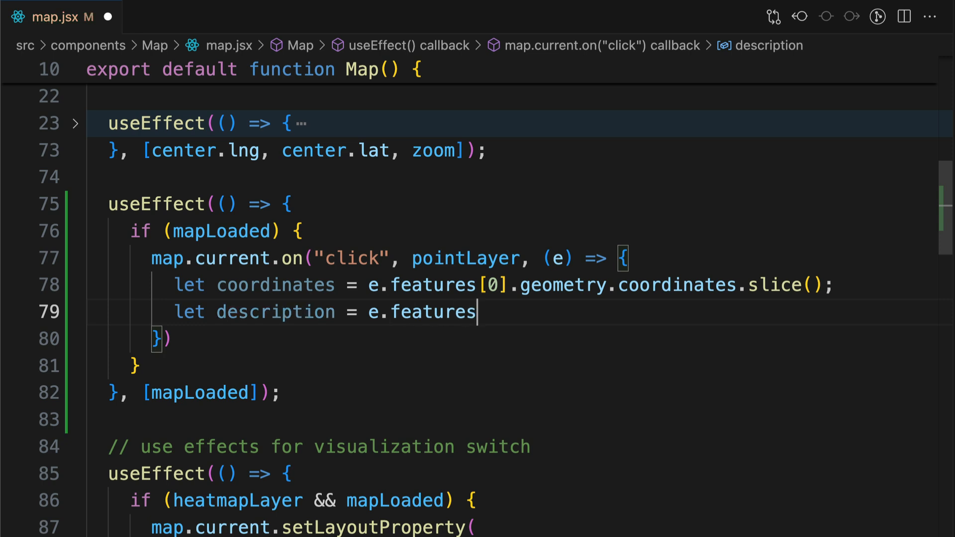
type("[0].properties")
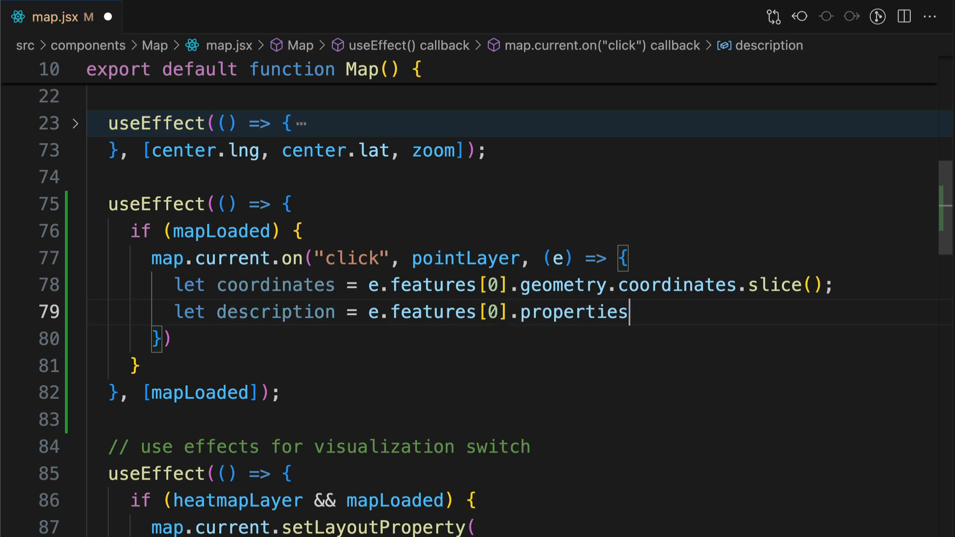
type(".name;")
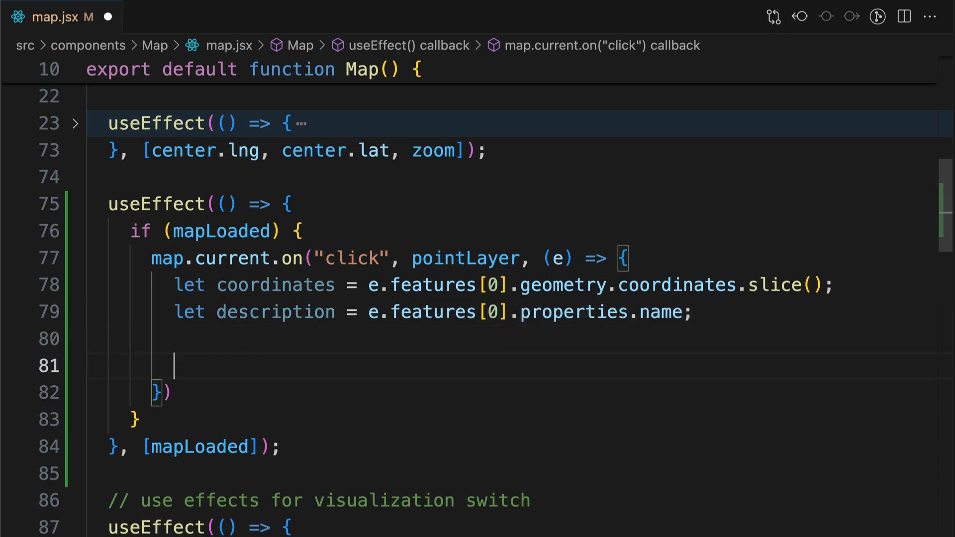
- Create a maptilersdk.Popup with setLngLat, setHTML(description) and addTo(map)
type("new maptilersdk.Pop")
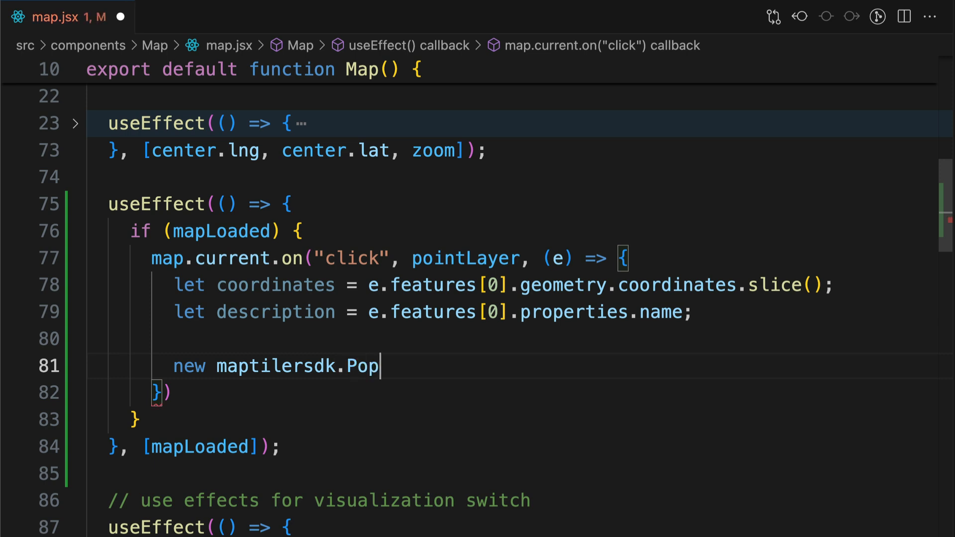
type("up()\\n.setLn")
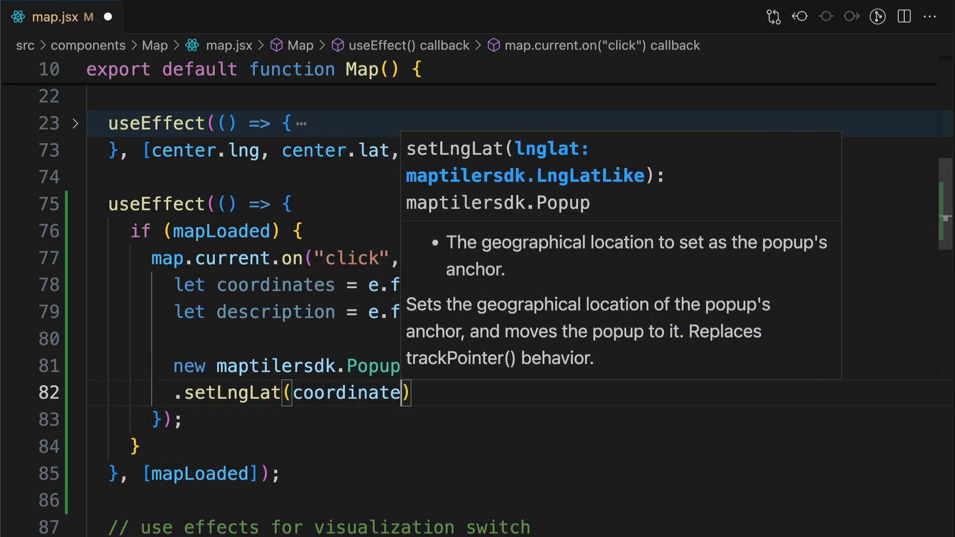
type(".set")
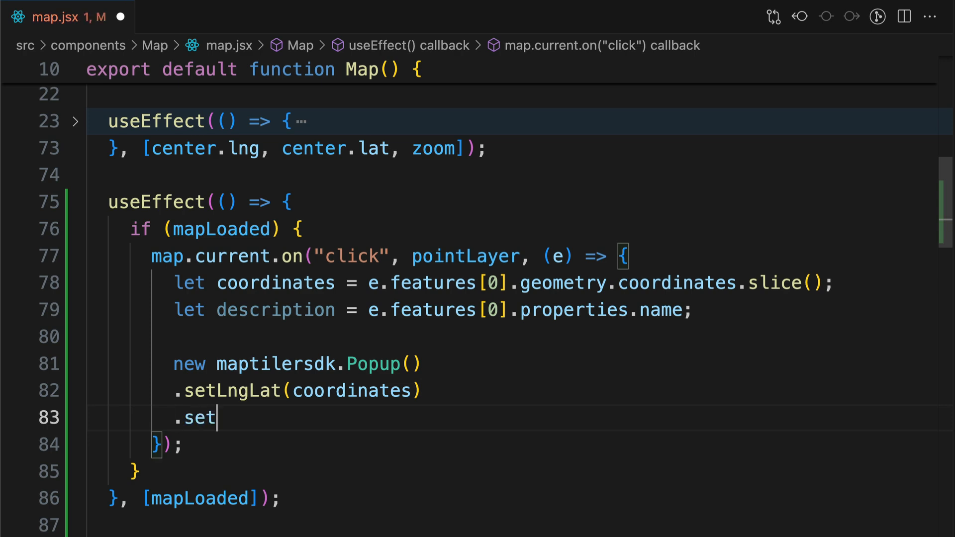
type("HTML(description)")
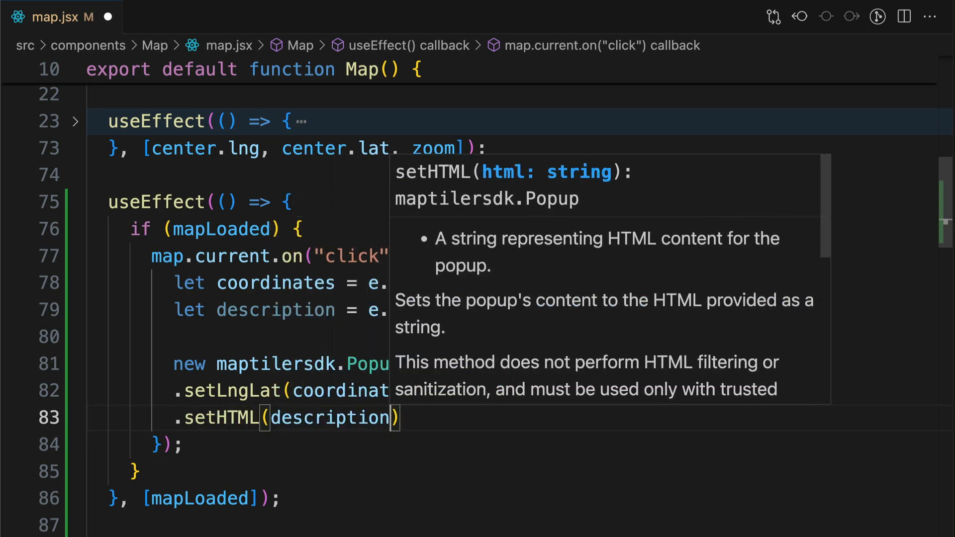
type(".addTo(map)")
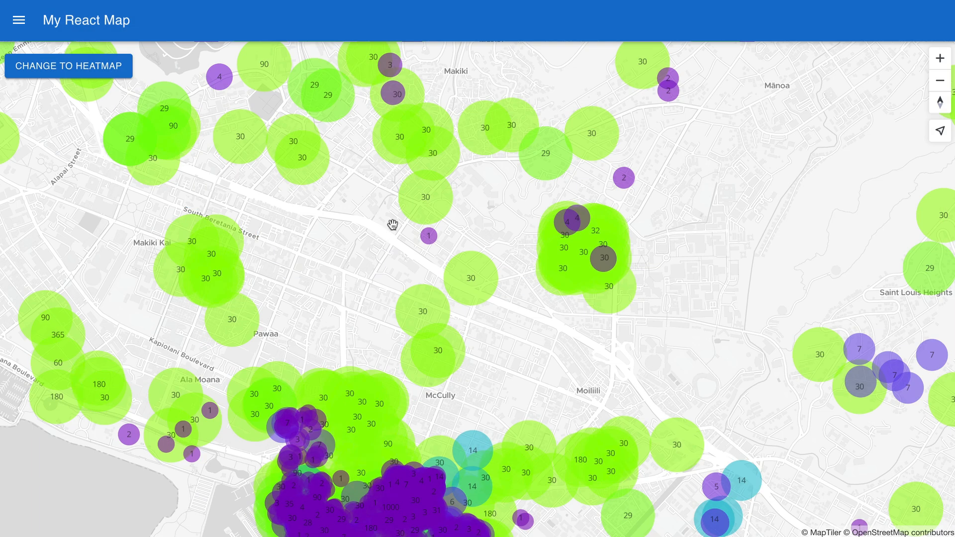
- Show name popups for several accommodation points, such as Manoa Cottage with Courtyard
left_click(428, 236)
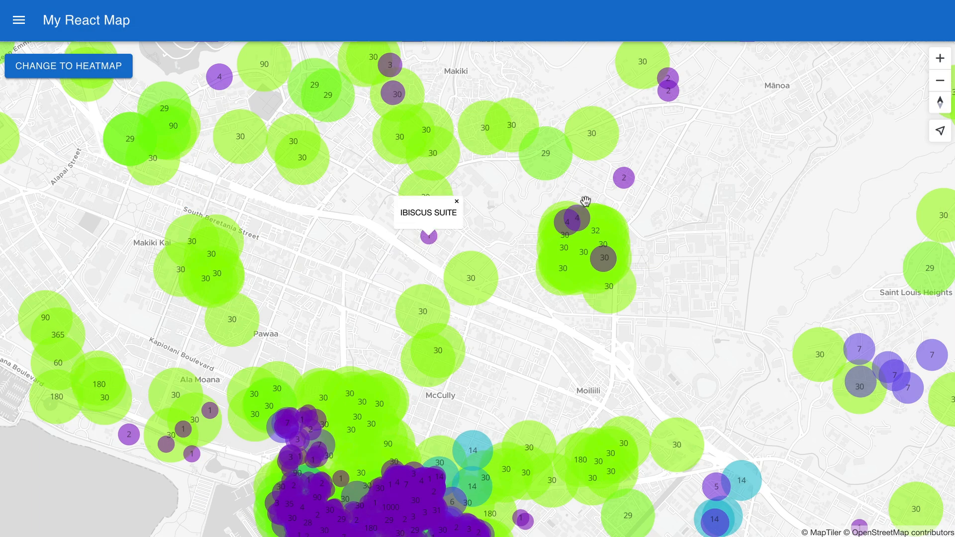
left_click(581, 219)
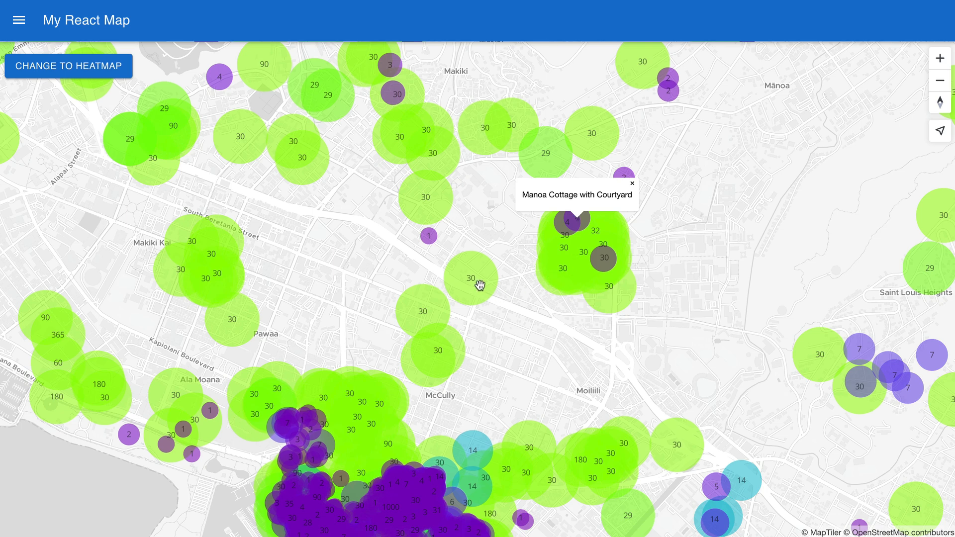
left_click(472, 280)
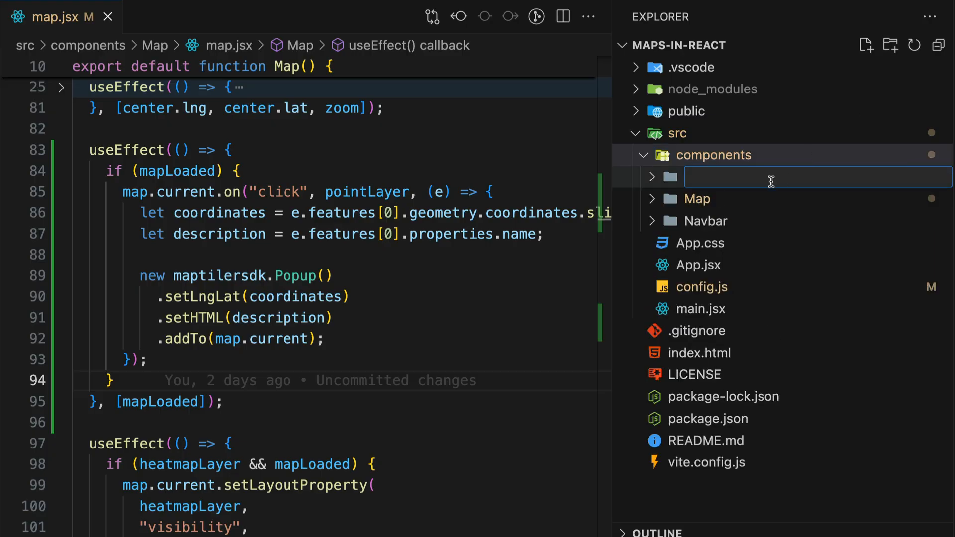
- Name the new components folder 'Sidebar' and browse the Material UI Drawer docs
type("Sidebar")
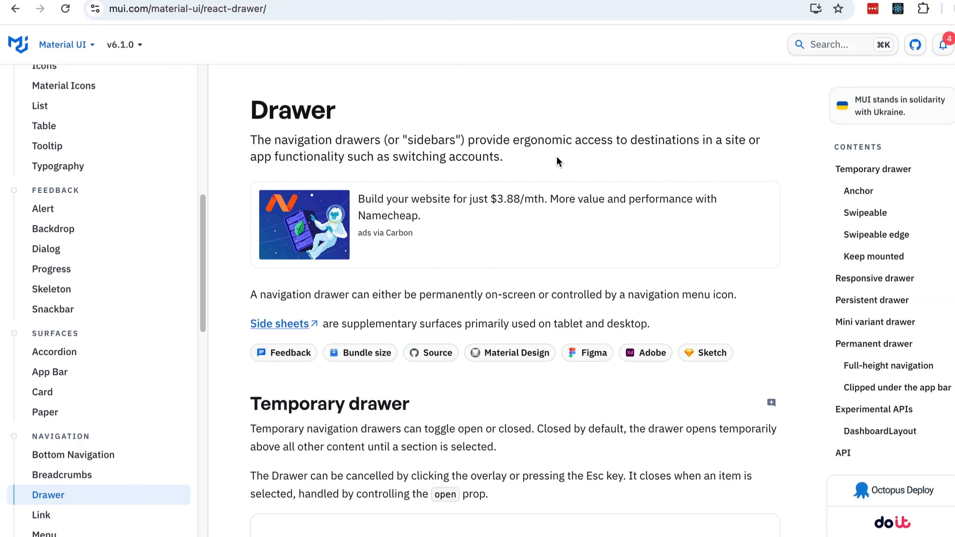
scroll("down", 3)
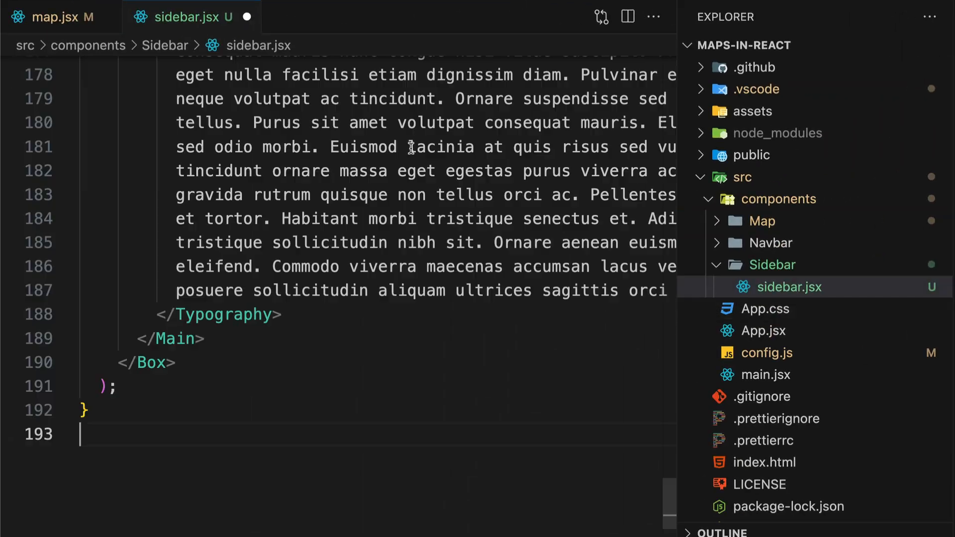
- Import Sidebar from '../Sidebar/' in map.jsx and render <Sidebar /> under <Navbar />
left_click(760, 221)
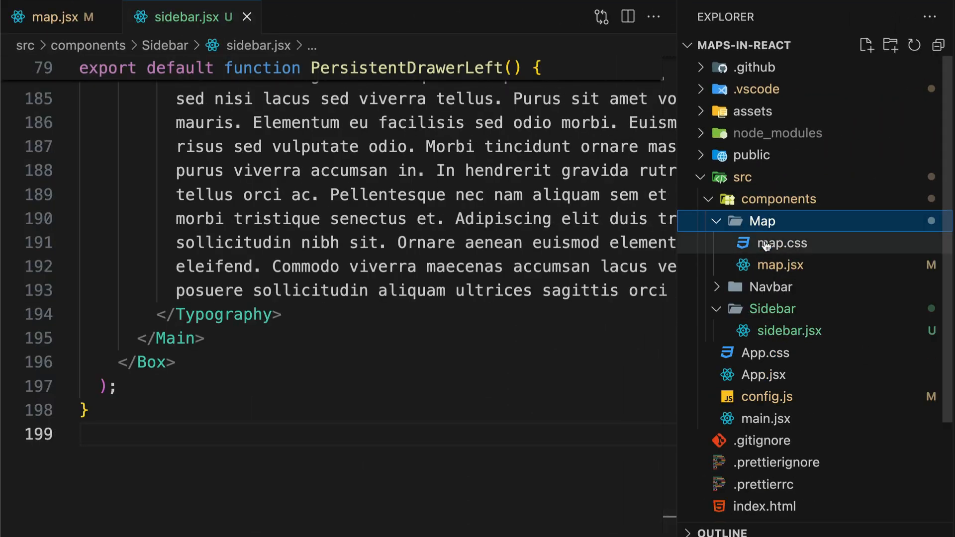
left_click(778, 264)
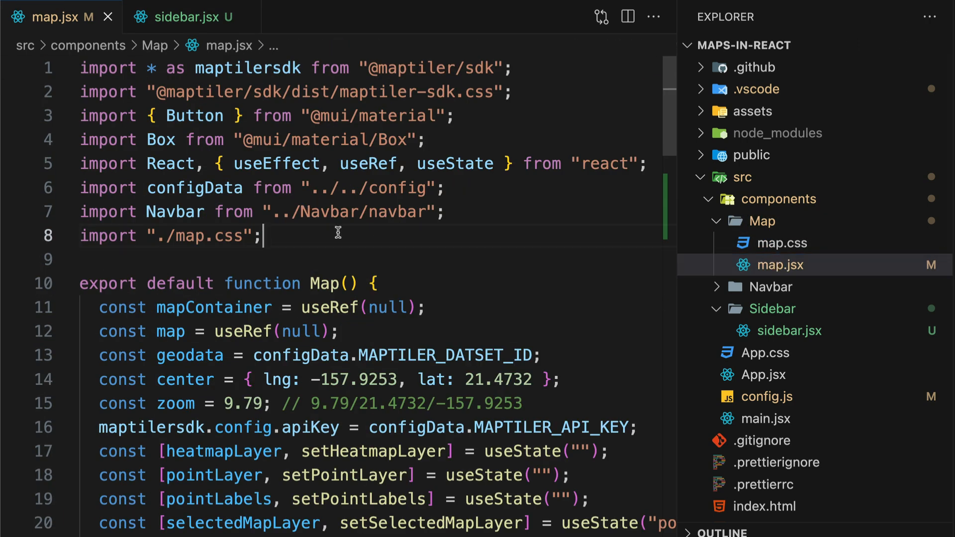
type("import Si")
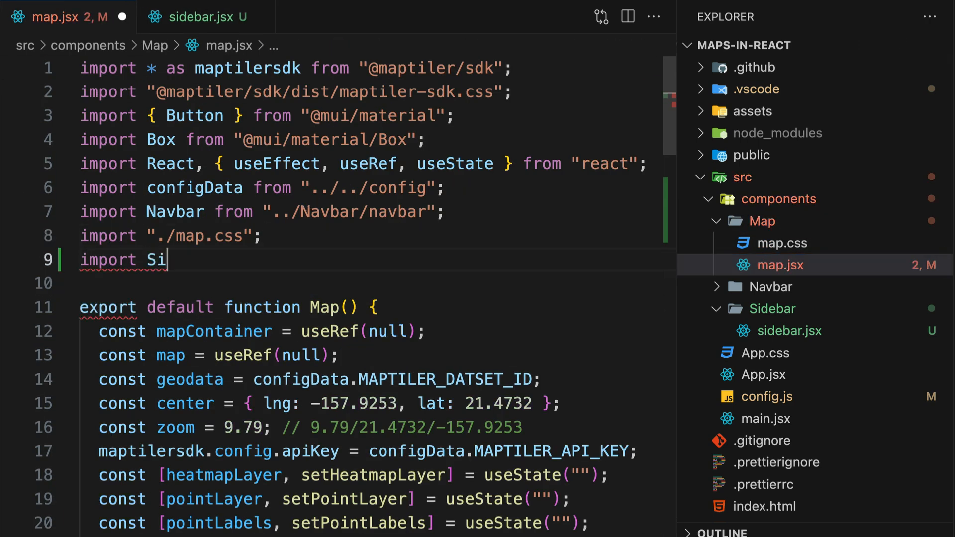
type("debar from \"../Sidebar/\"")
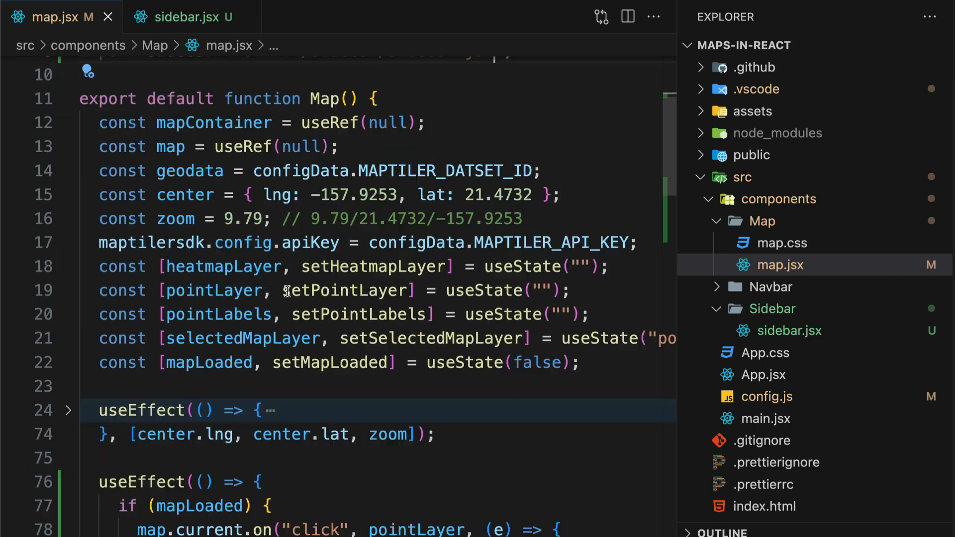
scroll("down", 3)
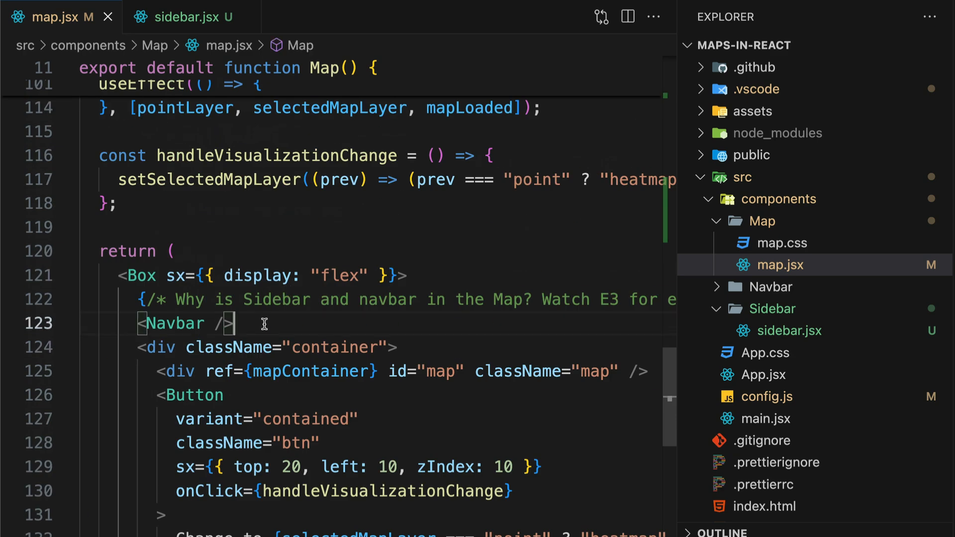
type("<Sidebar")
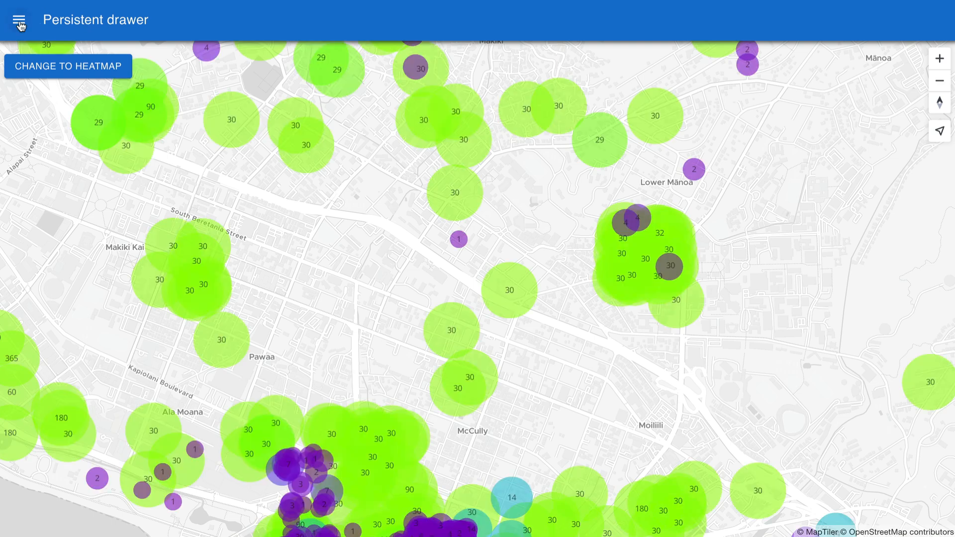
left_click(20, 19)
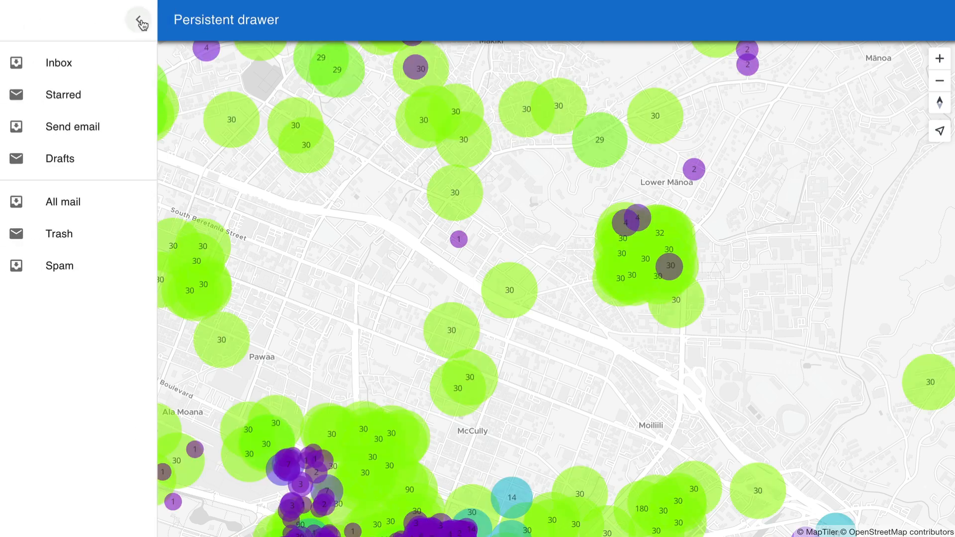
left_click(141, 19)
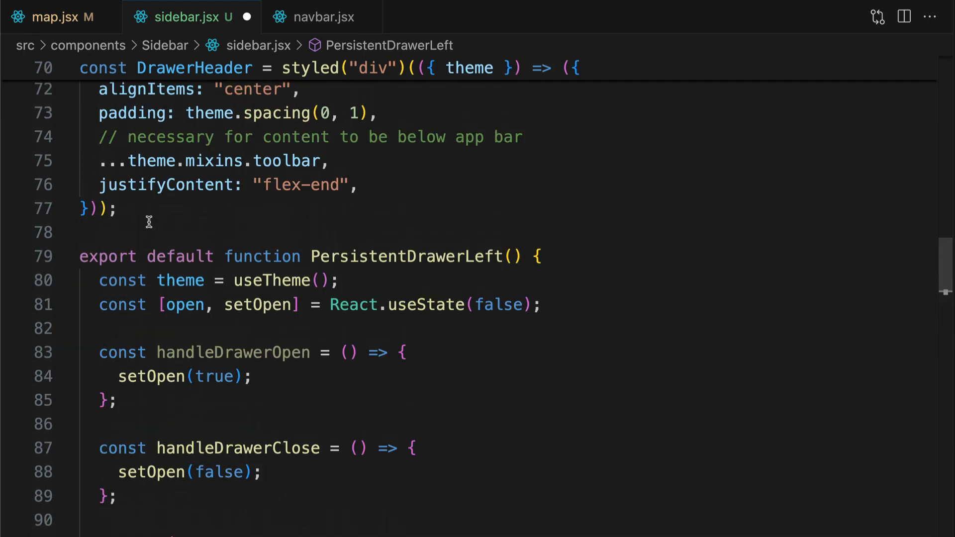
- Collapse the AppBar styled component block in sidebar.jsx for removal
scroll("up", 3)
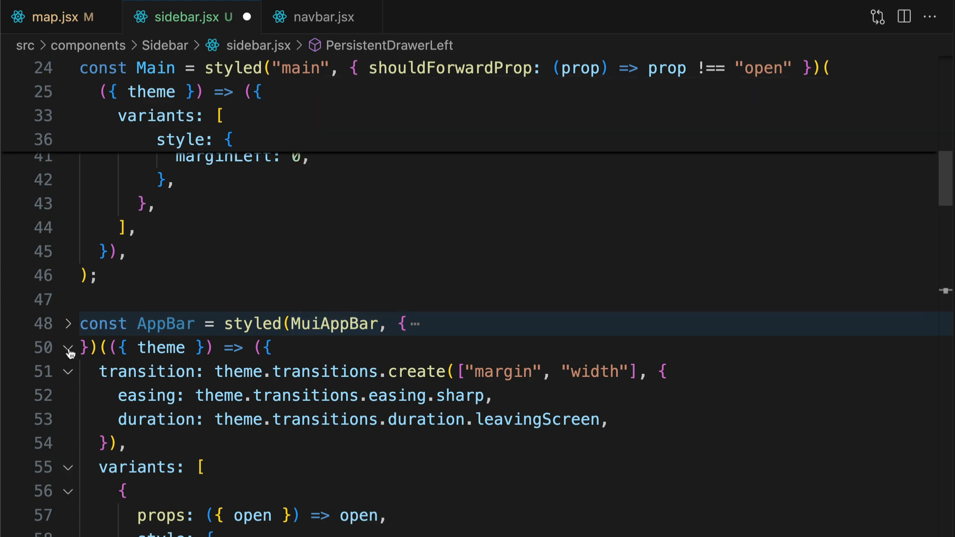
left_click(69, 347)
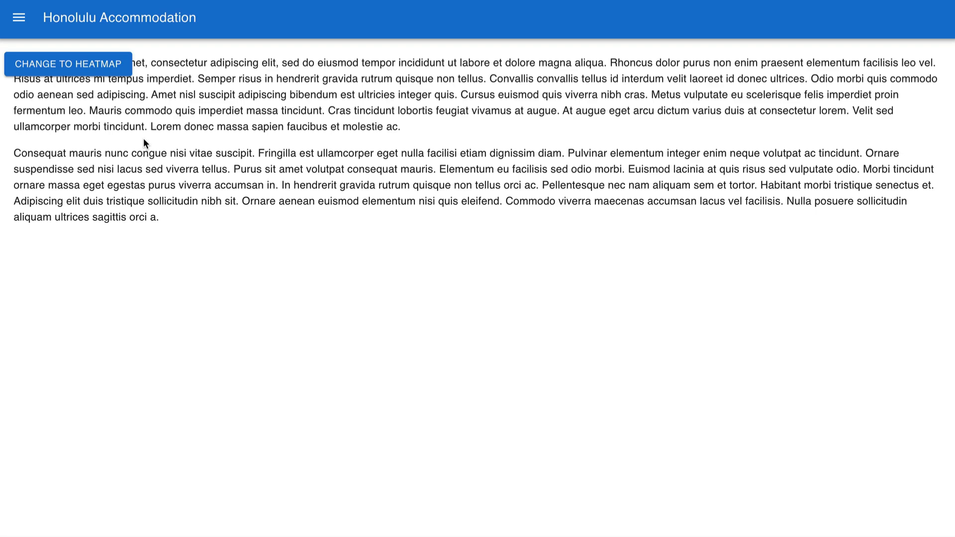
mouse_move(91, 36)
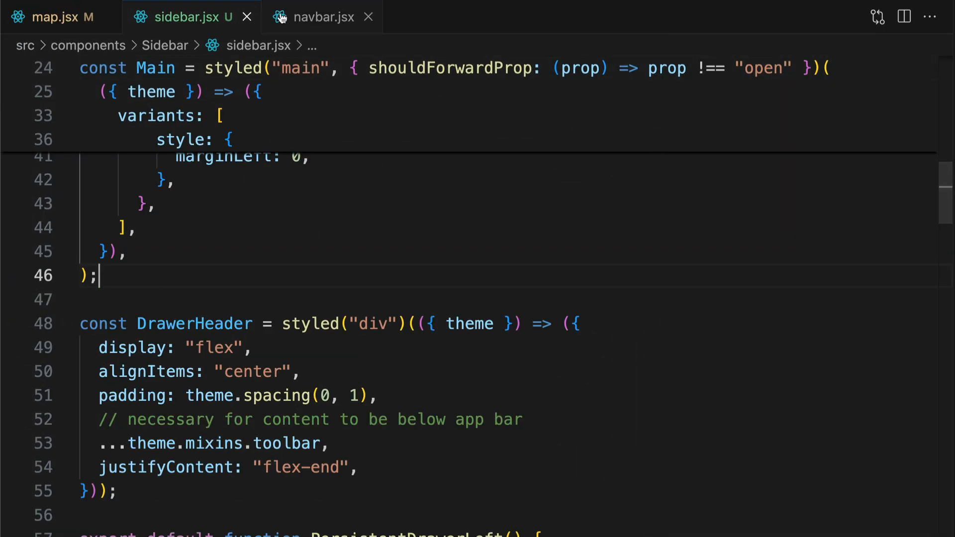
- Review navbar.jsx's AppBar styling down to the IconButton onClick={handleDrawerOpen}
left_click(321, 17)
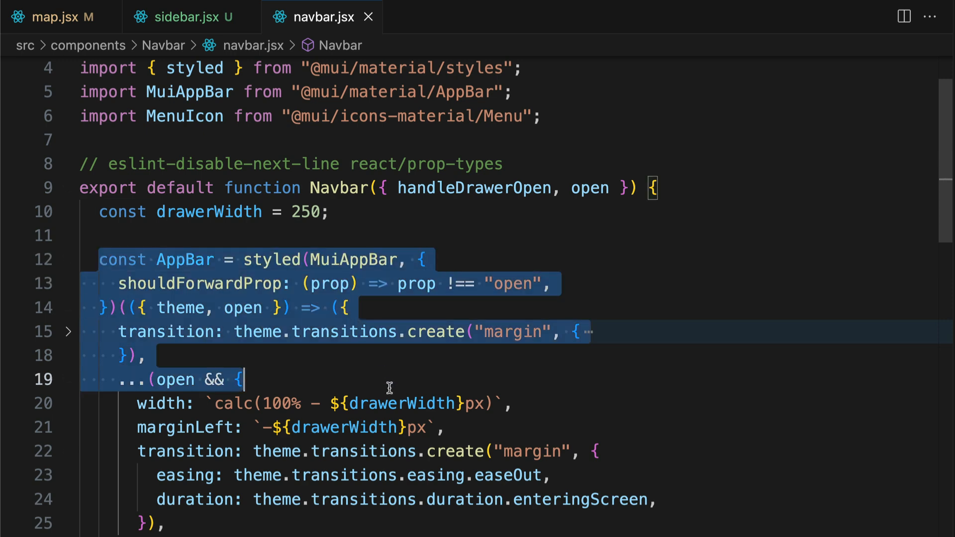
scroll("down", 3)
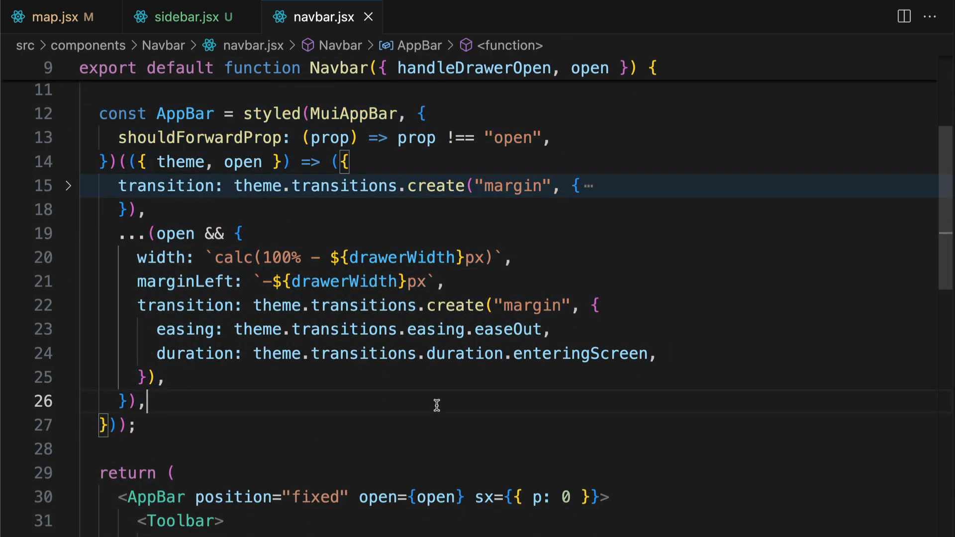
scroll("down", 3)
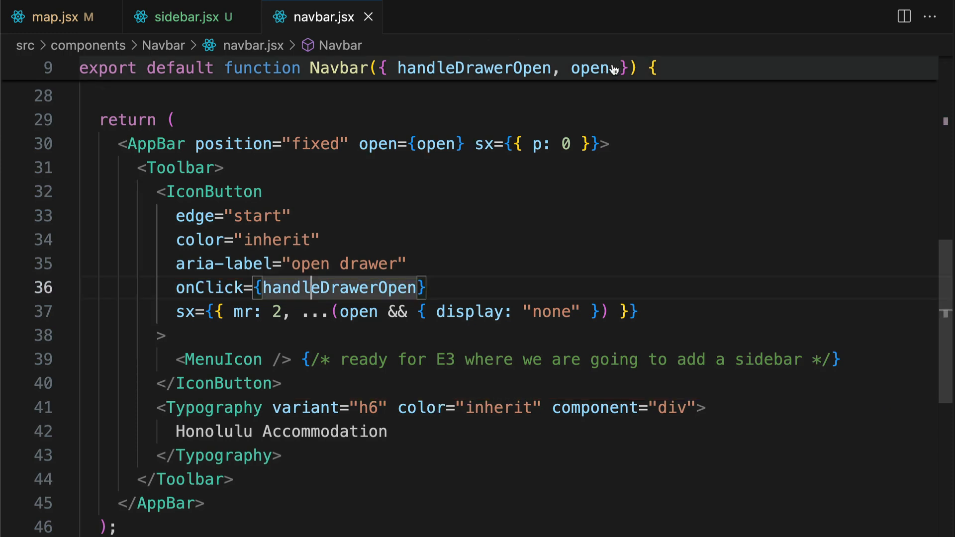
- Declare const [sidebarOpen, setSidebarOpen] = useState(false) in map.jsx and pass open={sidebarOpen}
left_click(51, 17)
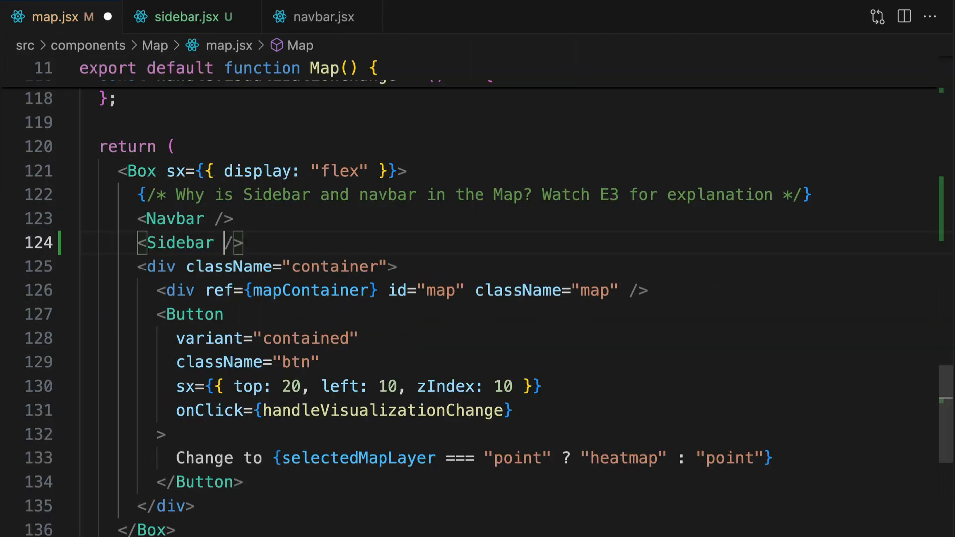
type("open={sidebar")
type("const [")
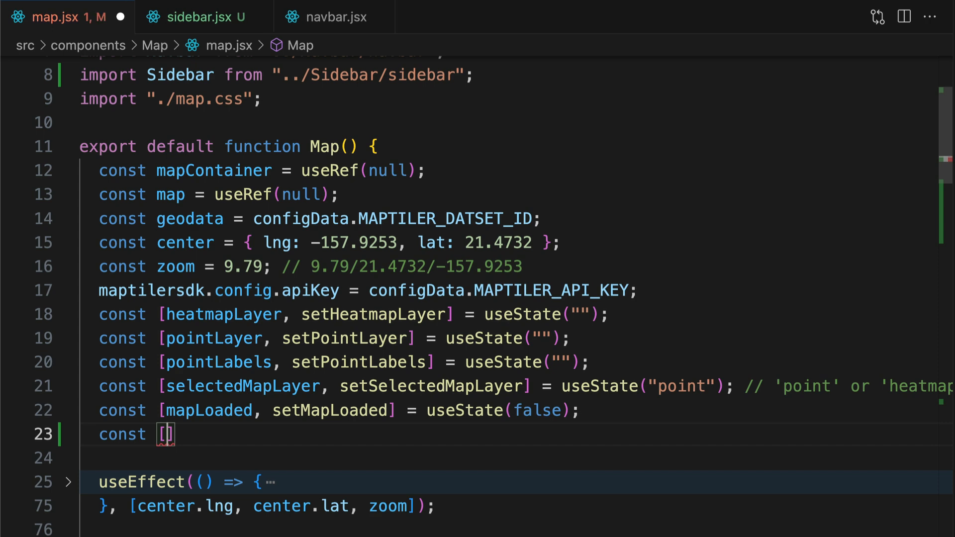
type("sidebarOpen, setS")
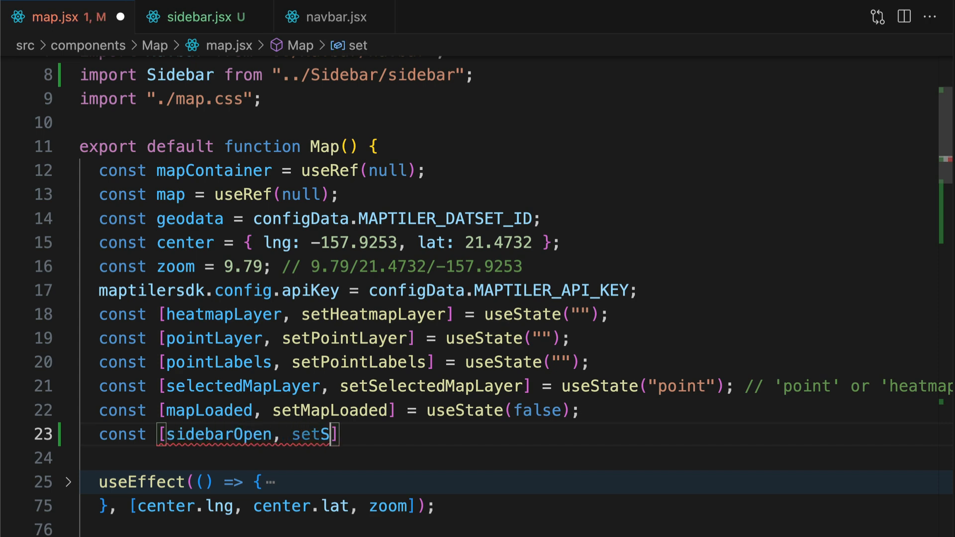
type("idebarOpen] =")
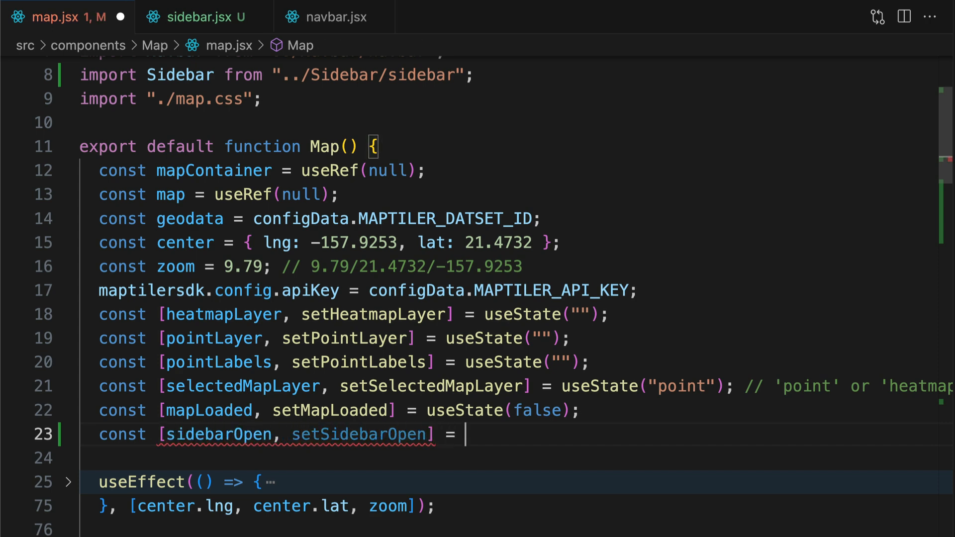
type("useState(false)")
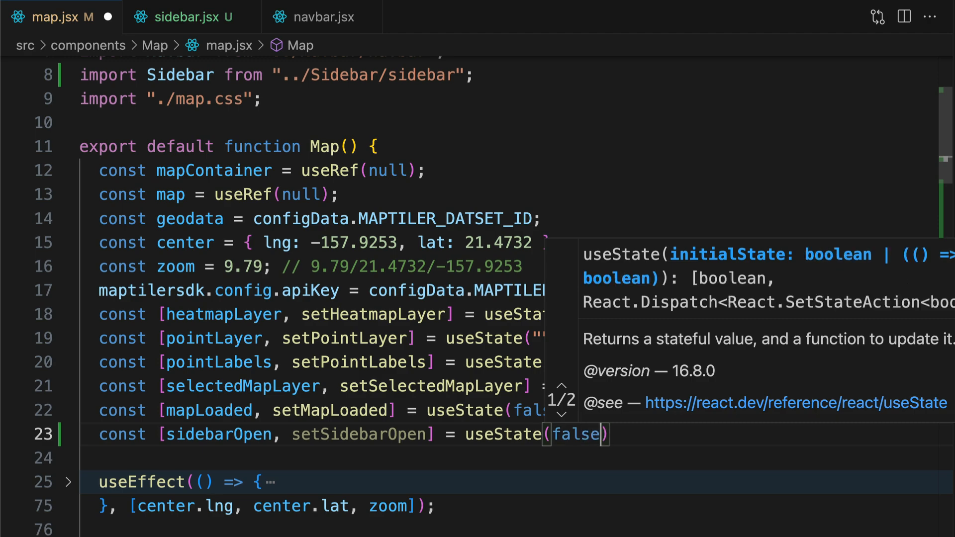
left_click(182, 17)
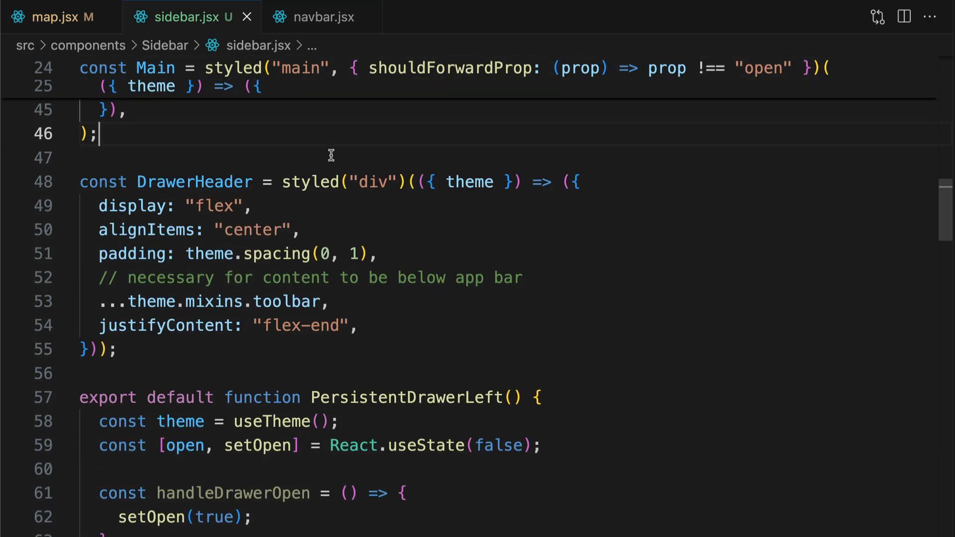
- Define handleSidebarOpen in map.jsx and pass it to Sidebar as handleDrawerOpen={handleSidebarOpen}
scroll("down", 3)
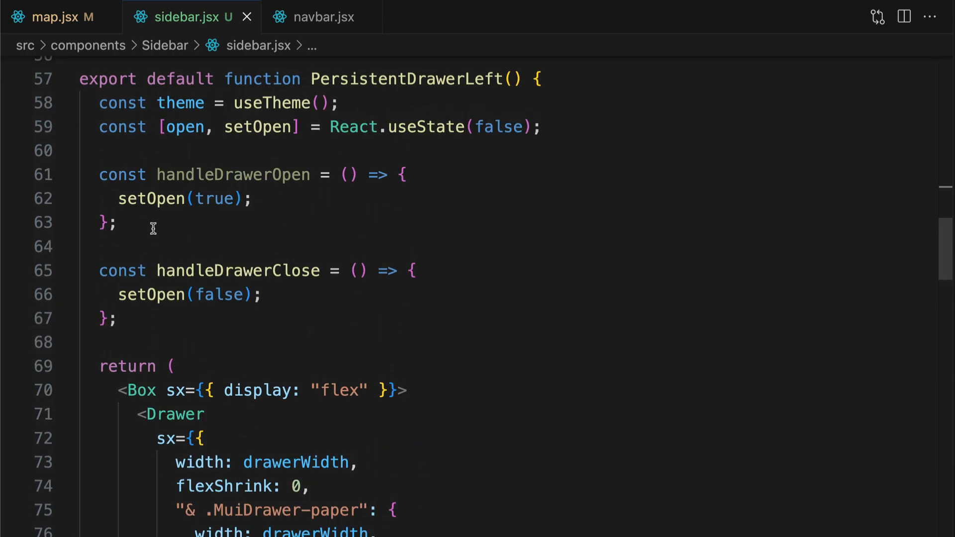
left_click(50, 16)
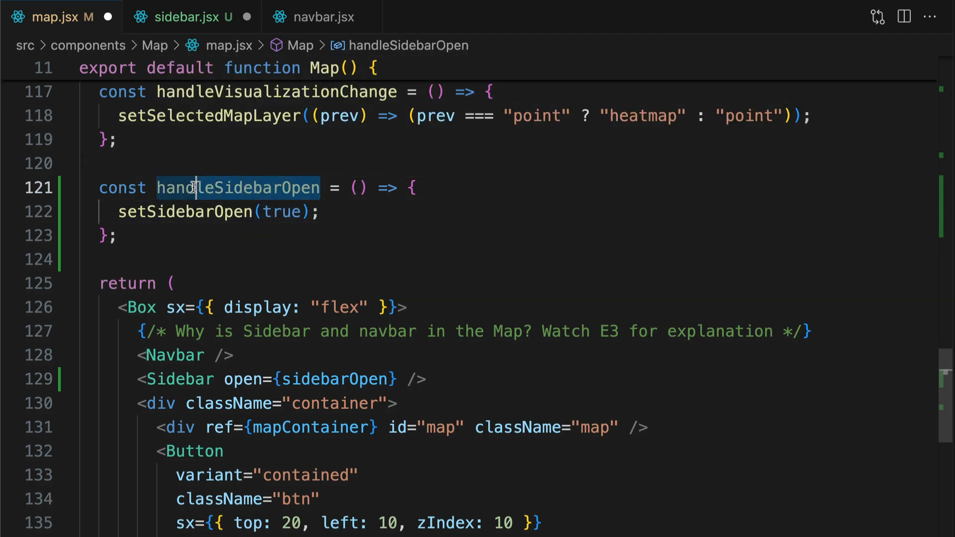
type("handleSidebarOpen")
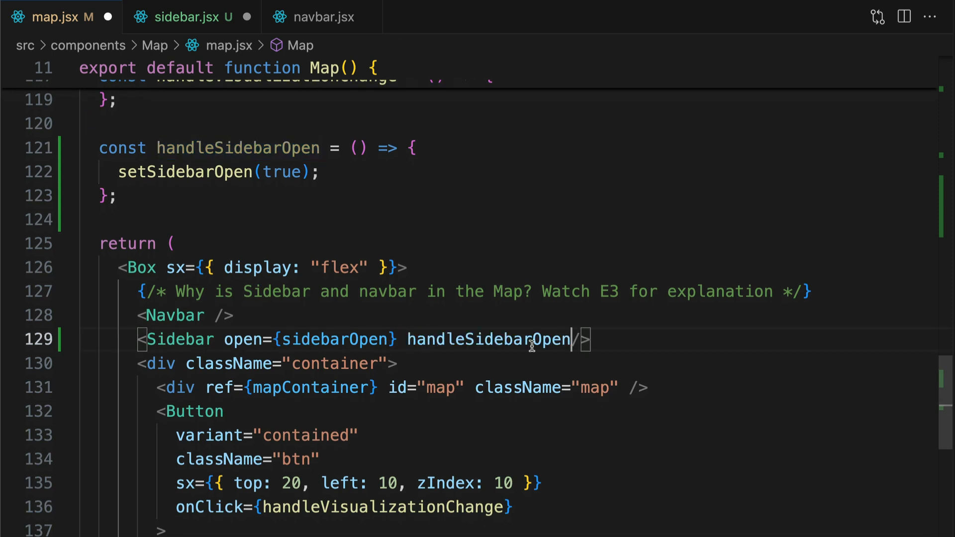
type("={handleSidebarOpen}")
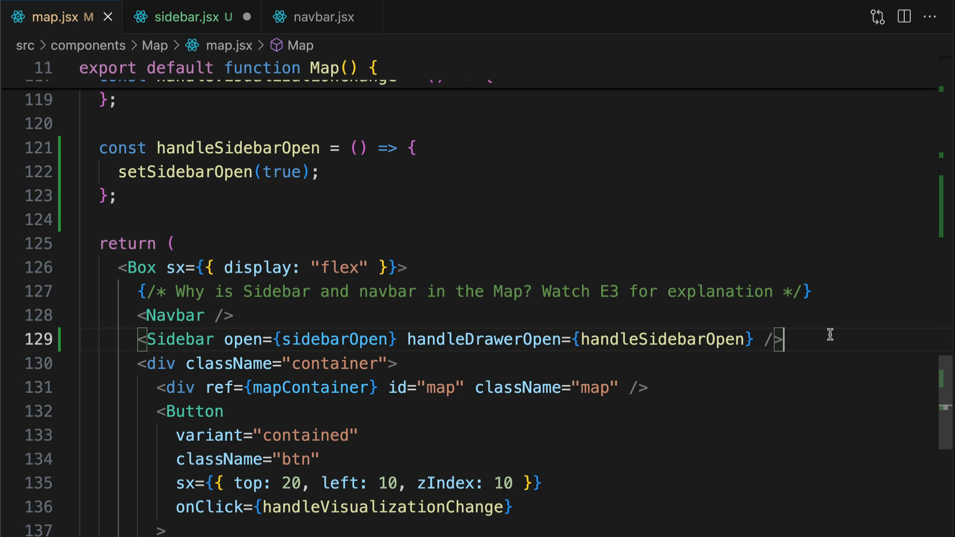
- Move the Main block from sidebar.jsx and wrap map.jsx's Button in <Main open={sidebarOpen}>
left_click(190, 17)
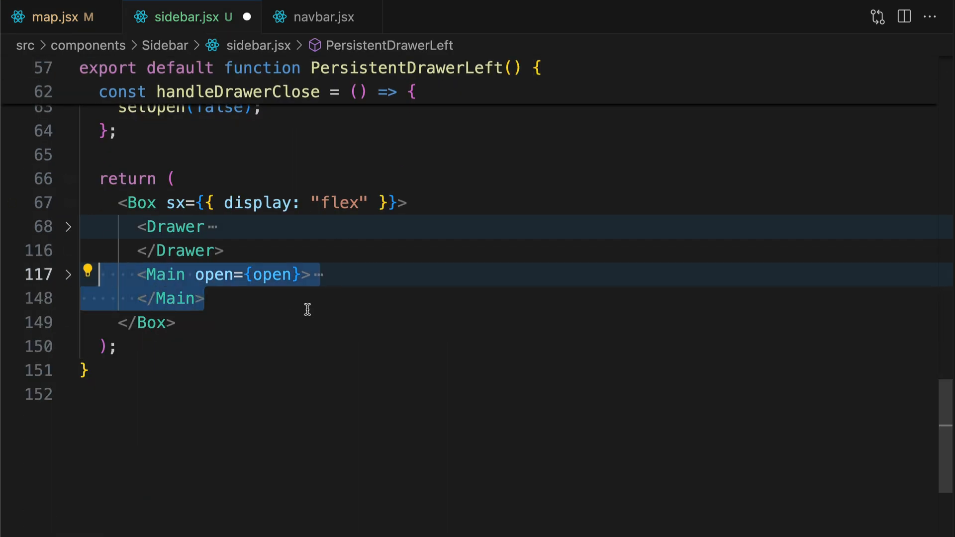
left_click(54, 16)
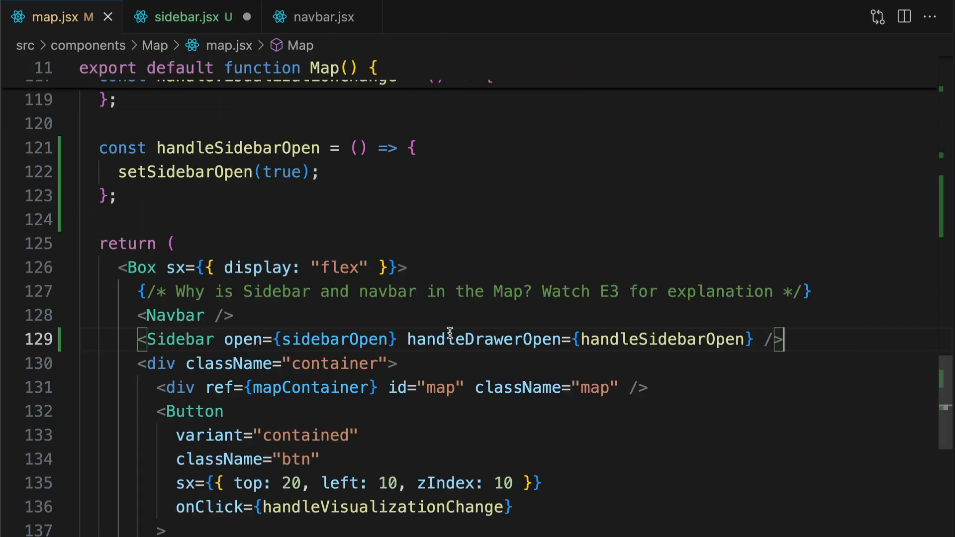
type("<Main")
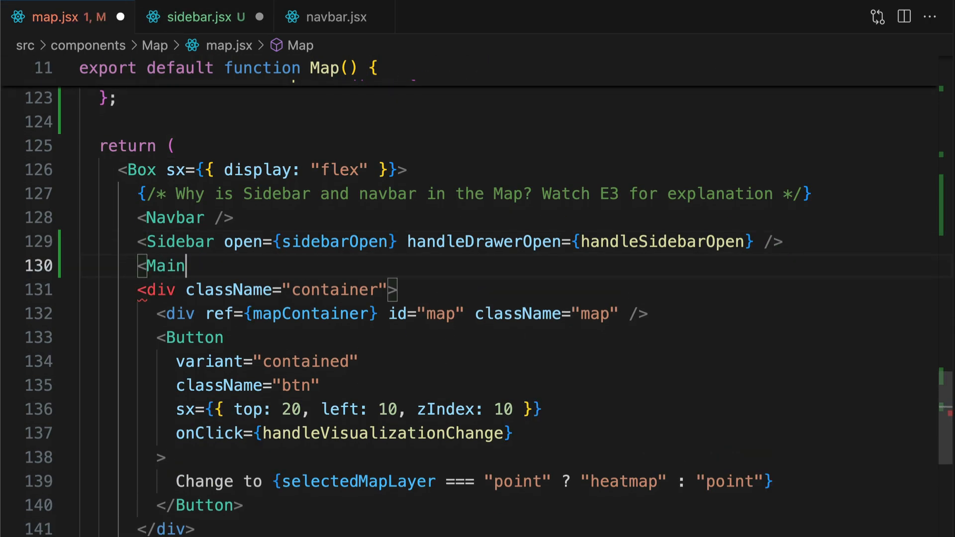
type("open={side}")
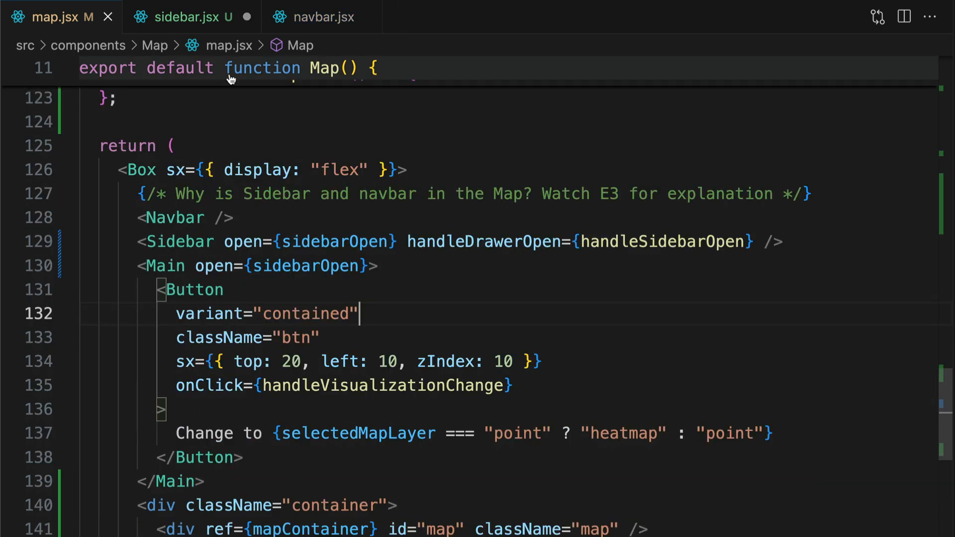
left_click(190, 17)
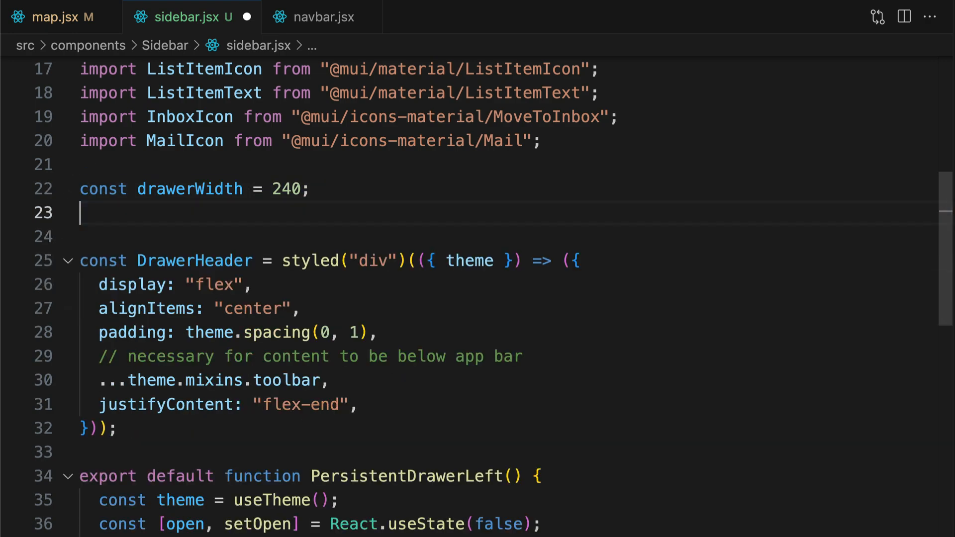
left_click(53, 17)
type("import")
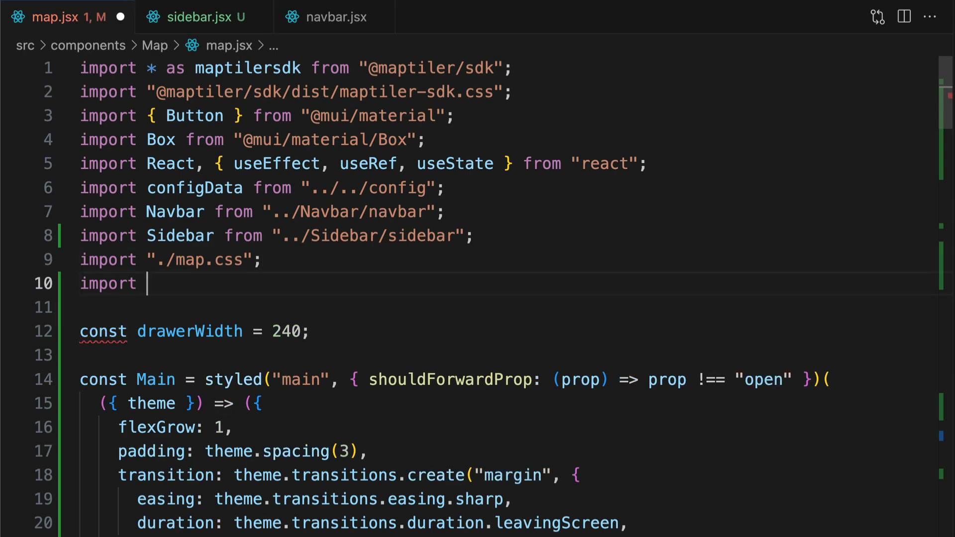
type("{ styled } from \"@mui/material/styles\";")
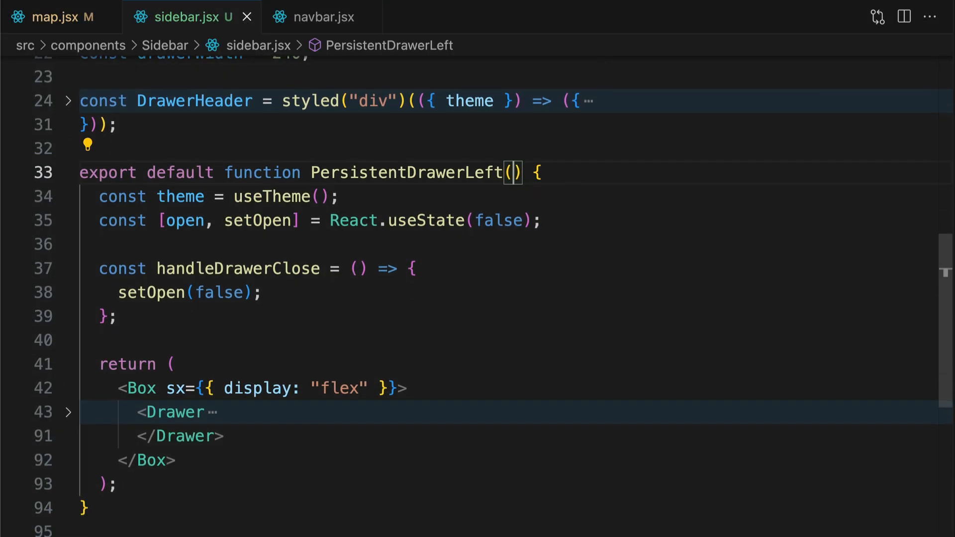
- Make Sidebar take { open } as a prop and pass handleDrawerClose={handleSidebarClose} from map.jsx
type("{open}")
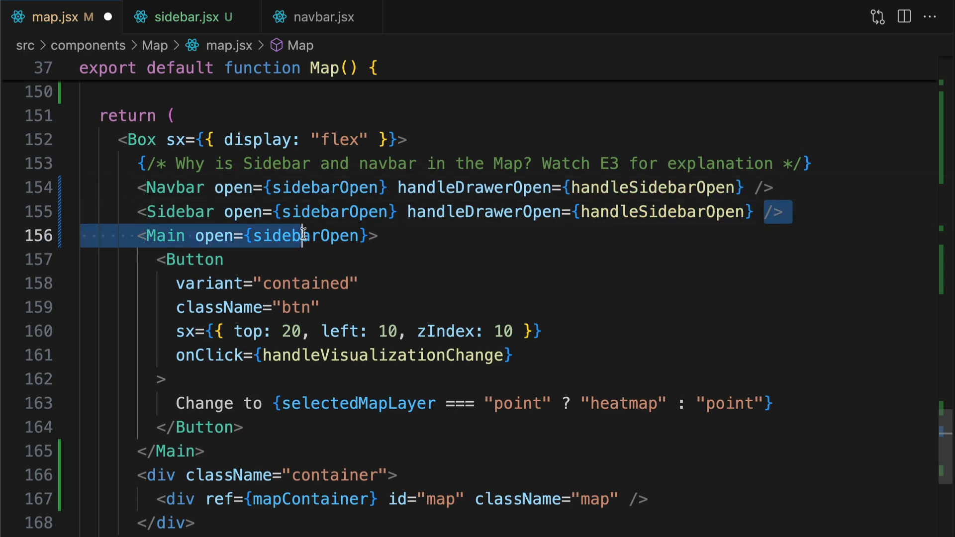
left_click(189, 17)
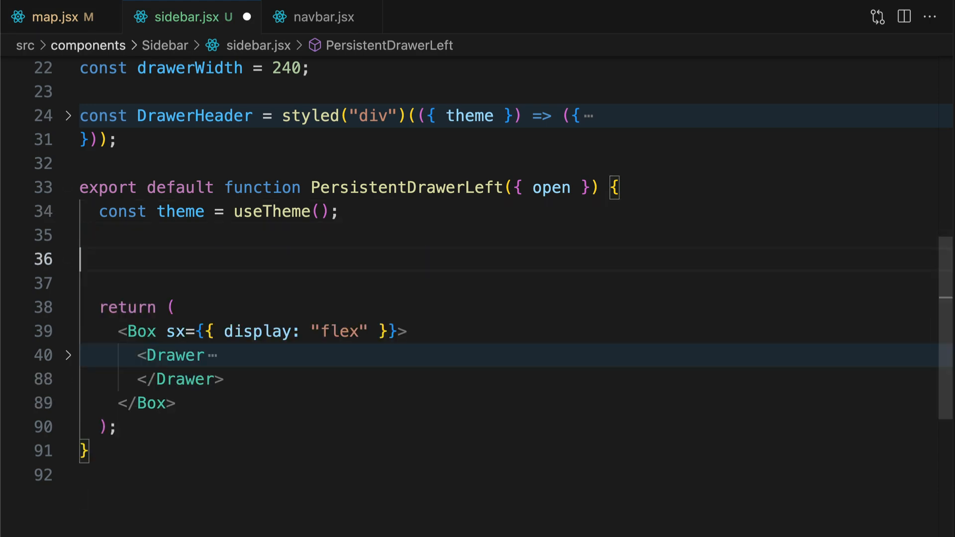
left_click(55, 17)
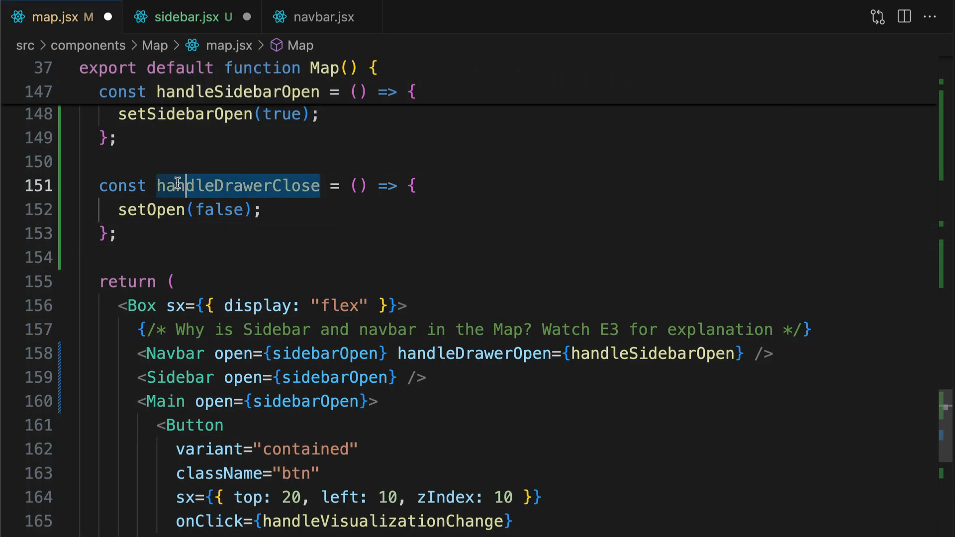
type("handleDrawerClose=")
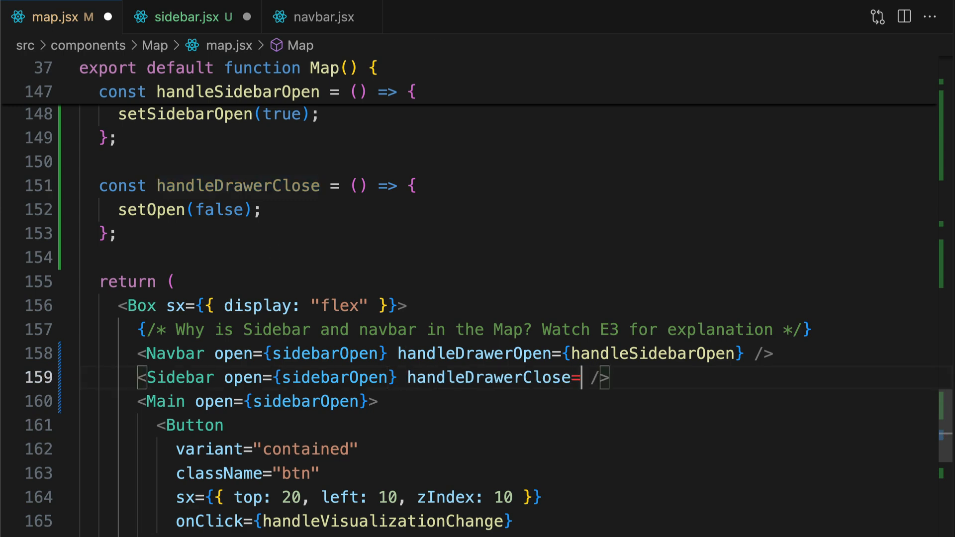
type("{handleSidebClose}")
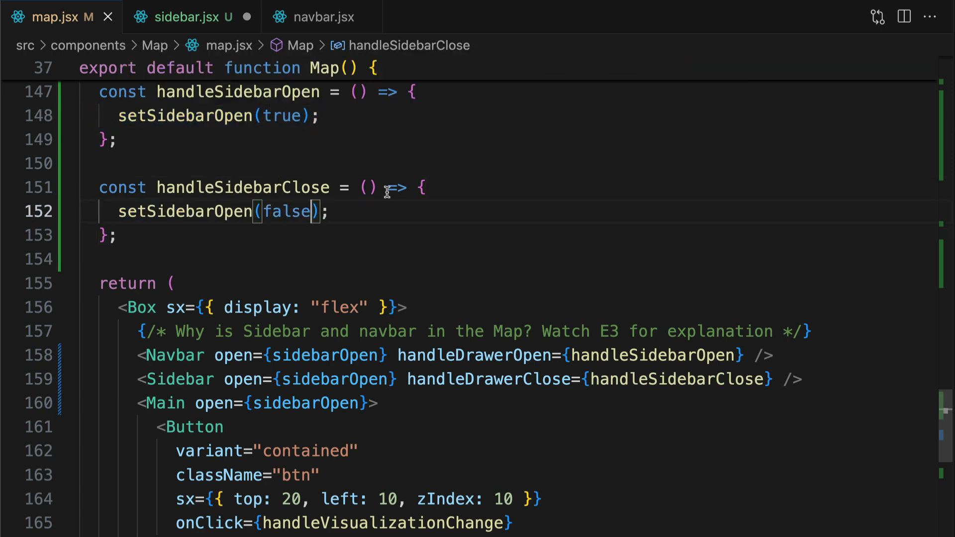
- Adjust the handleDrawerClose prop naming between map.jsx and sidebar.jsx and save the changes
double_click(489, 379)
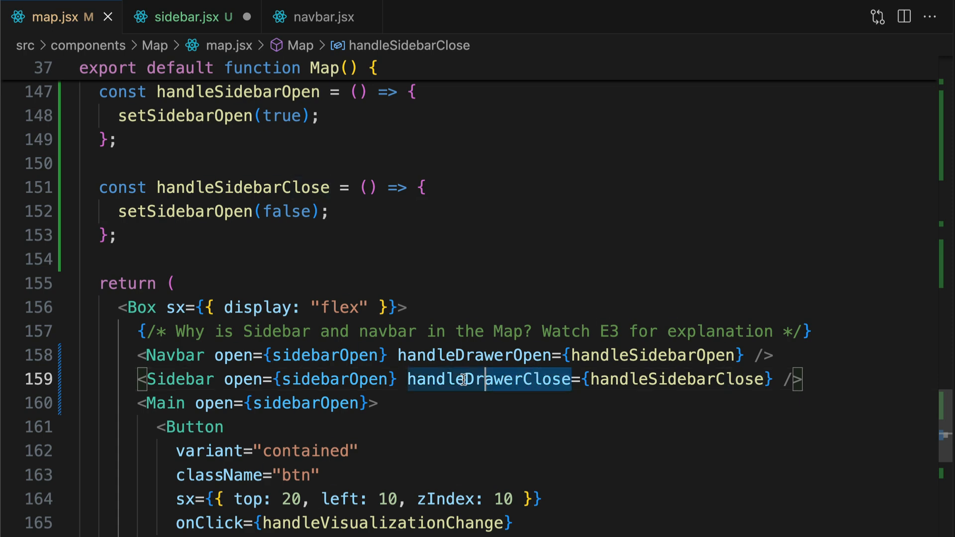
double_click(488, 380)
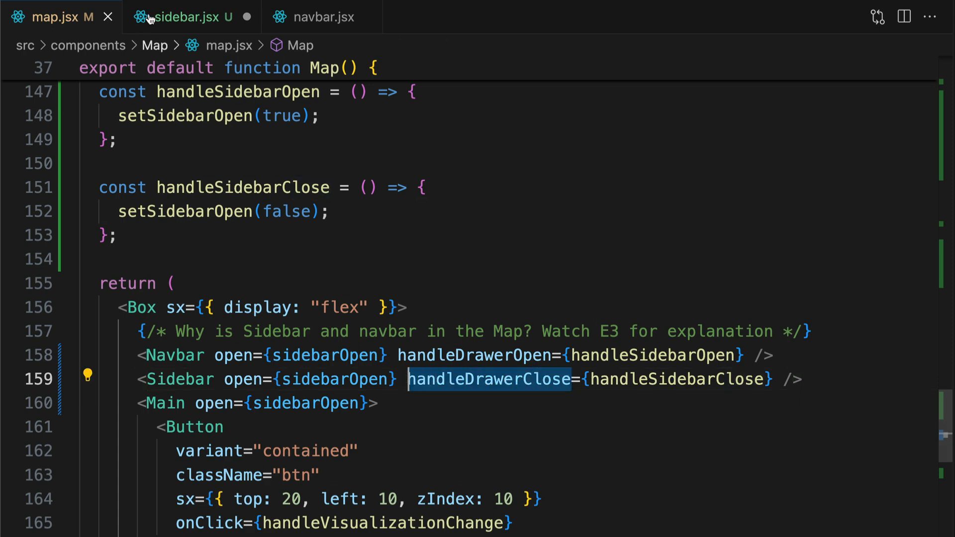
left_click(190, 16)
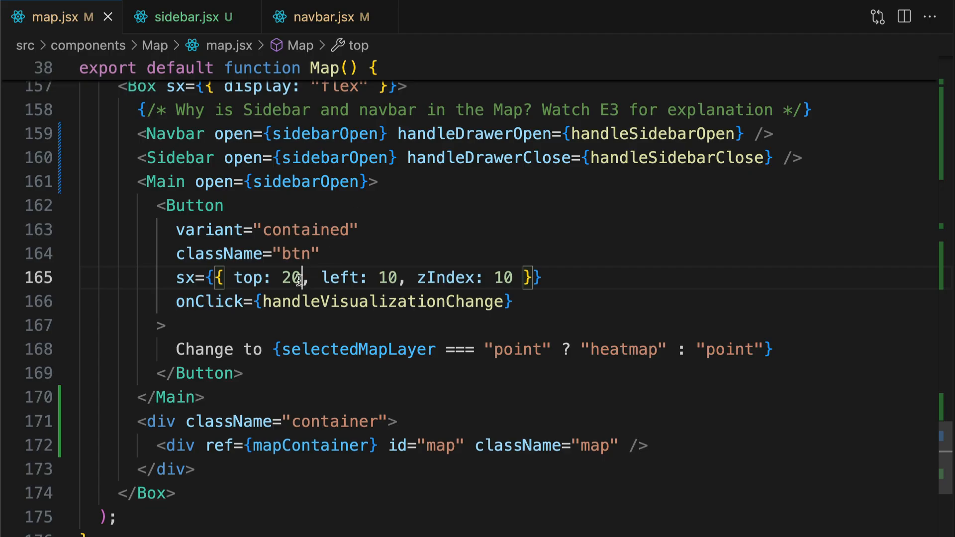
key("Backspace")
type("const")
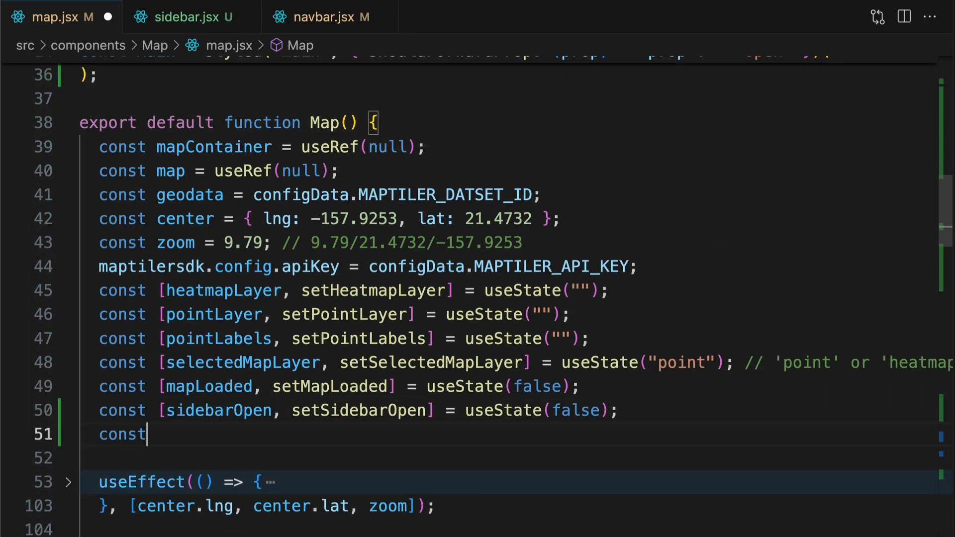
- Add clickedItem state and have the click handler store features[0].properties and call setSidebarOpen(true)
type("[clickedItem]")
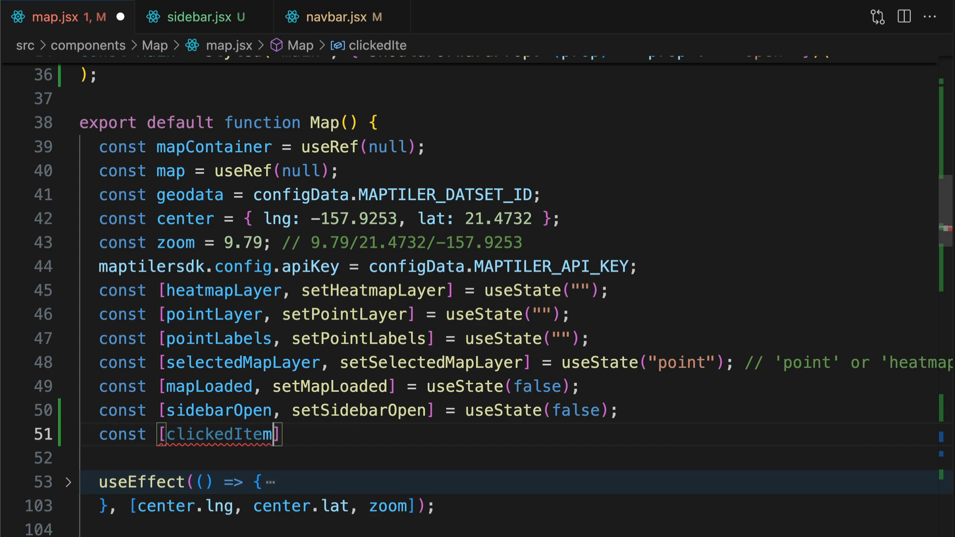
type(", setClickedItem")
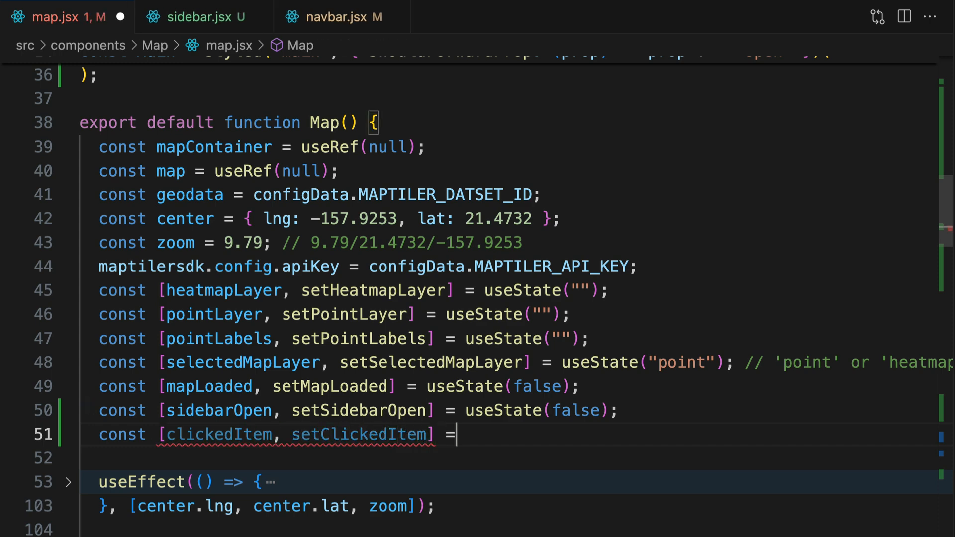
type("useState")
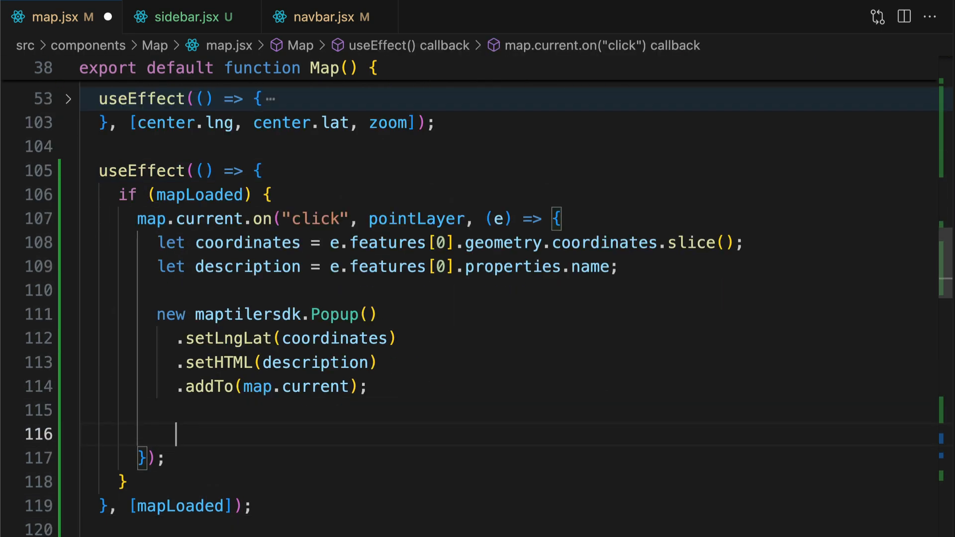
type("setClickedItem(e.features[")
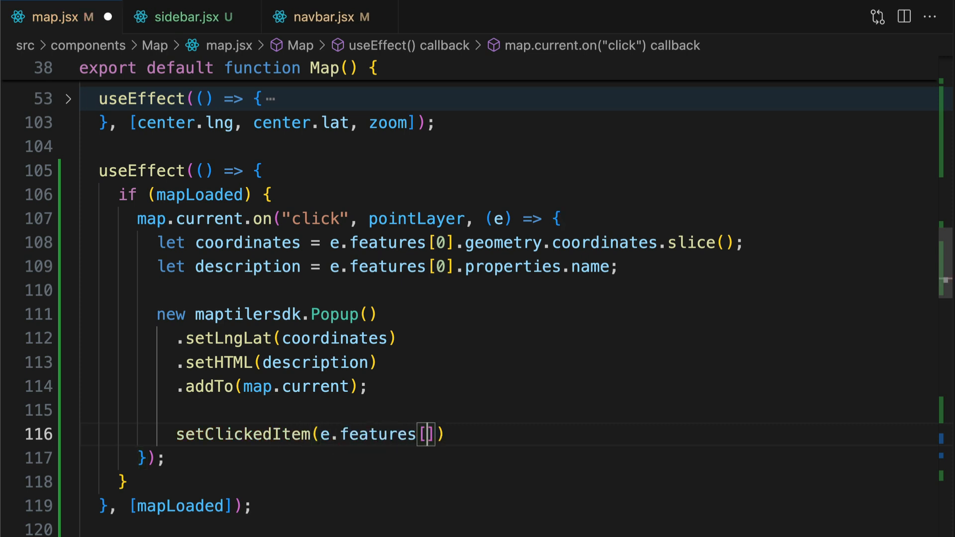
type("0].properties")
type("set")
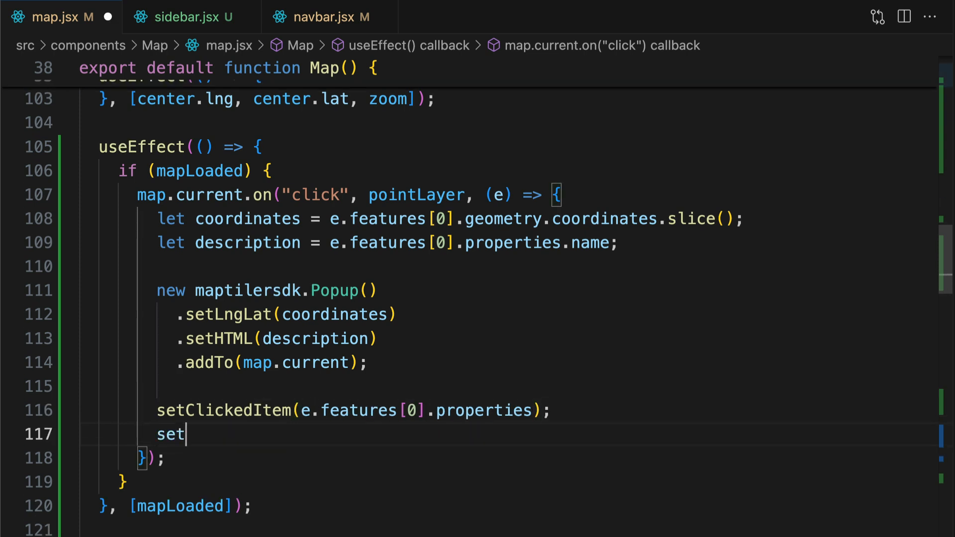
type("SidebarOpen(true);")
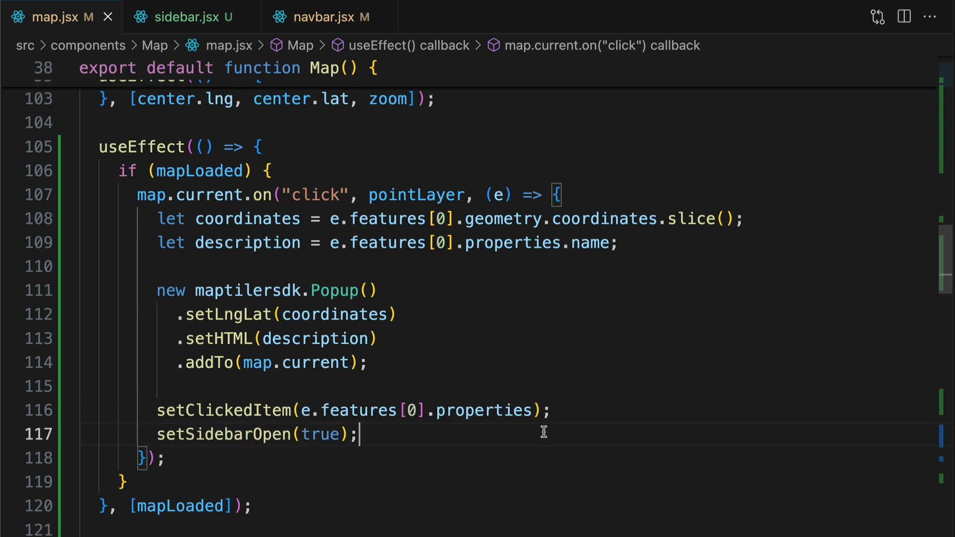
- Pass the clicked listing to Sidebar as item={clickedItem}
scroll("down", 3)
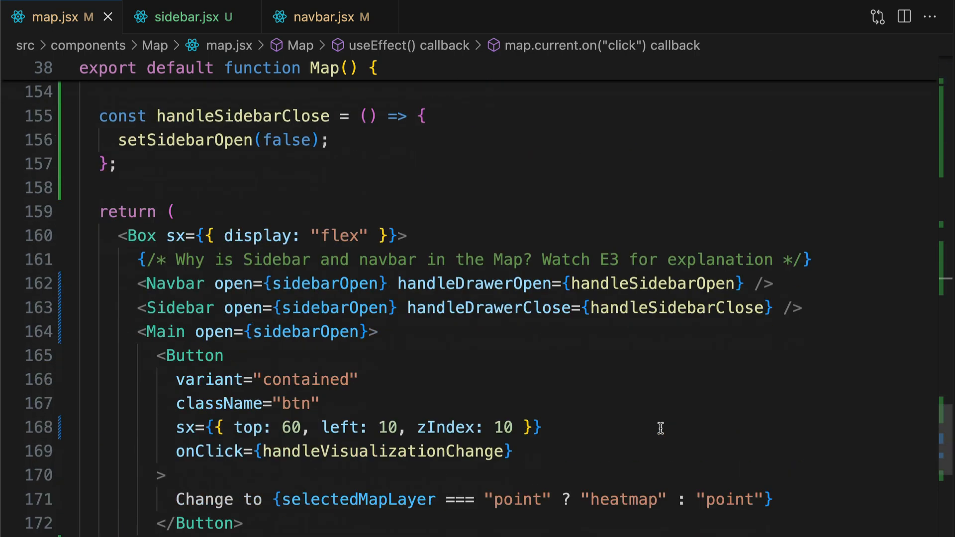
type("item=")
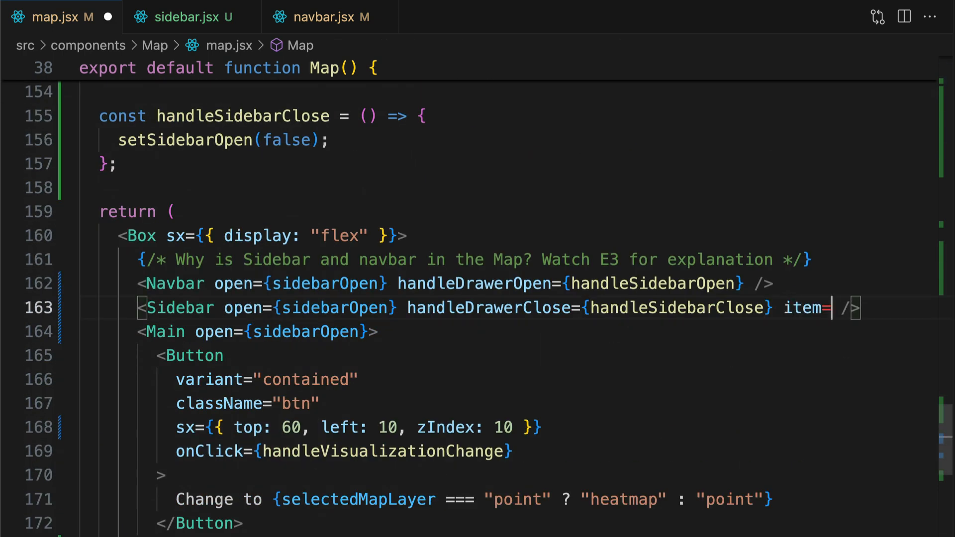
type("{clickedItem}")
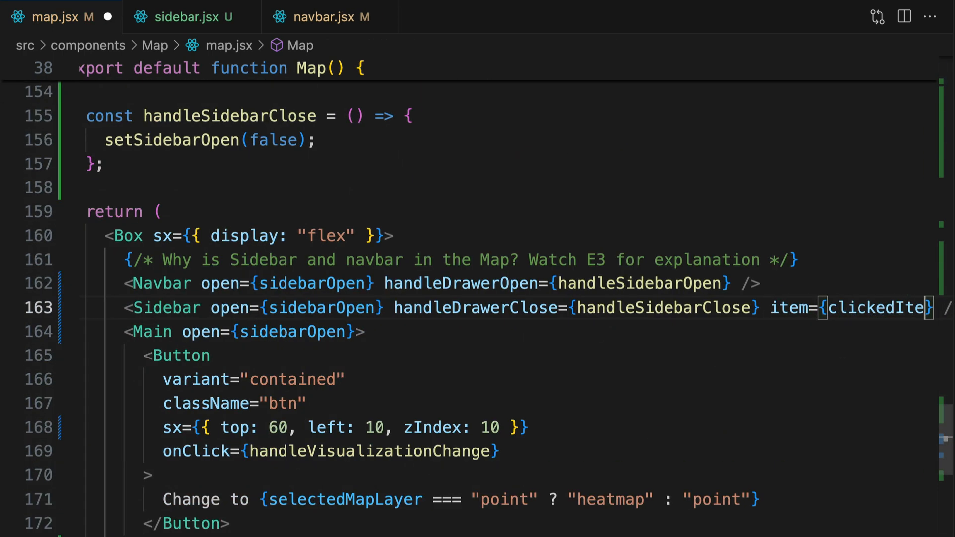
- Add item to Sidebar's props and start an {item ? (...) : (...)} block with a List
left_click(189, 17)
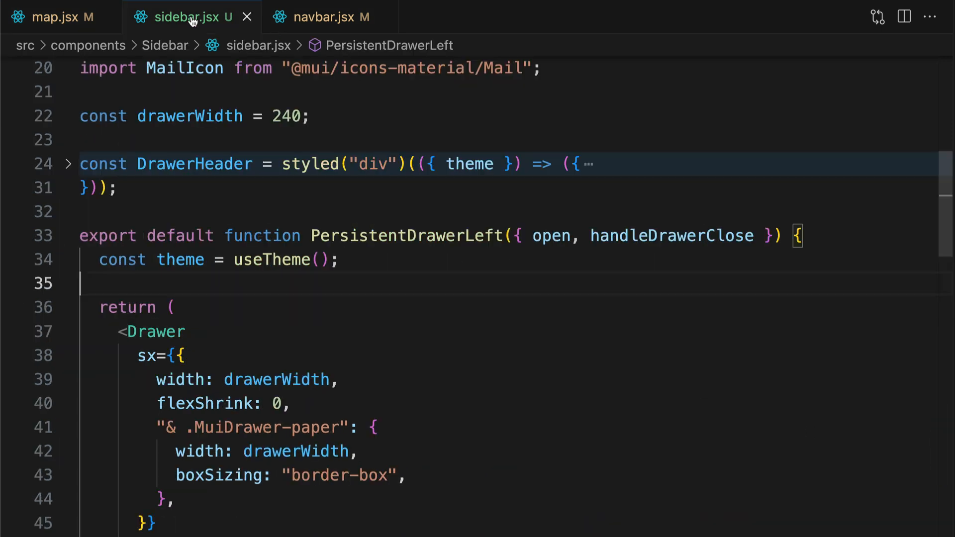
type(", item")
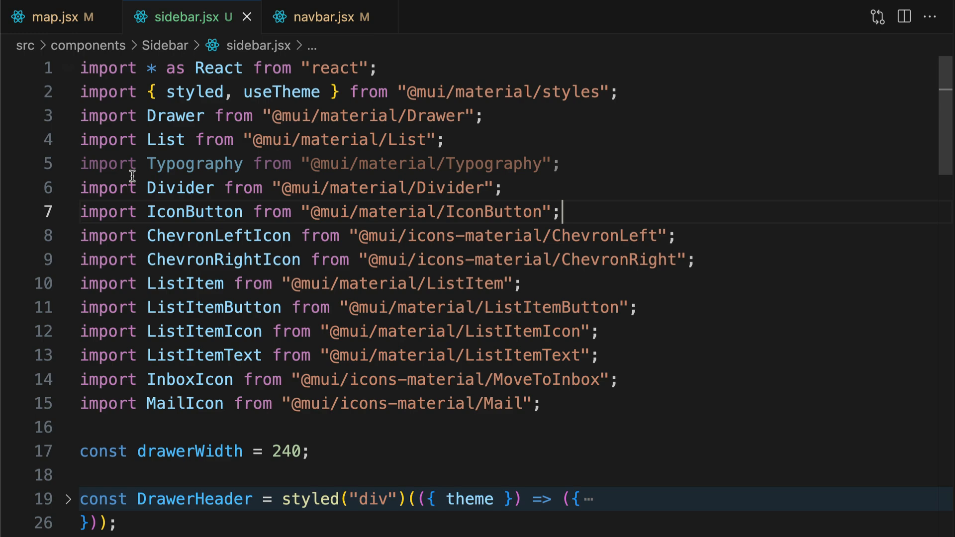
scroll("down", 3)
type("{item ?")
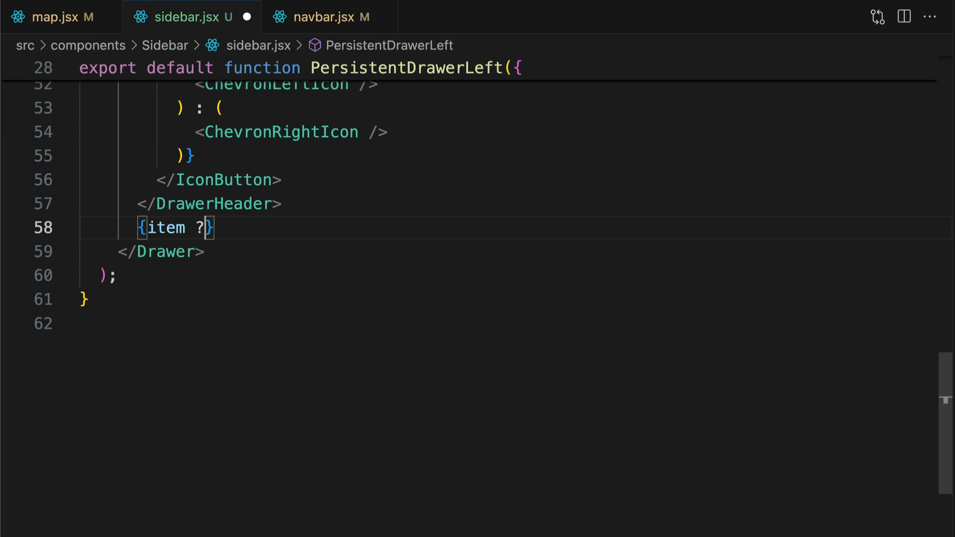
type("(): (")
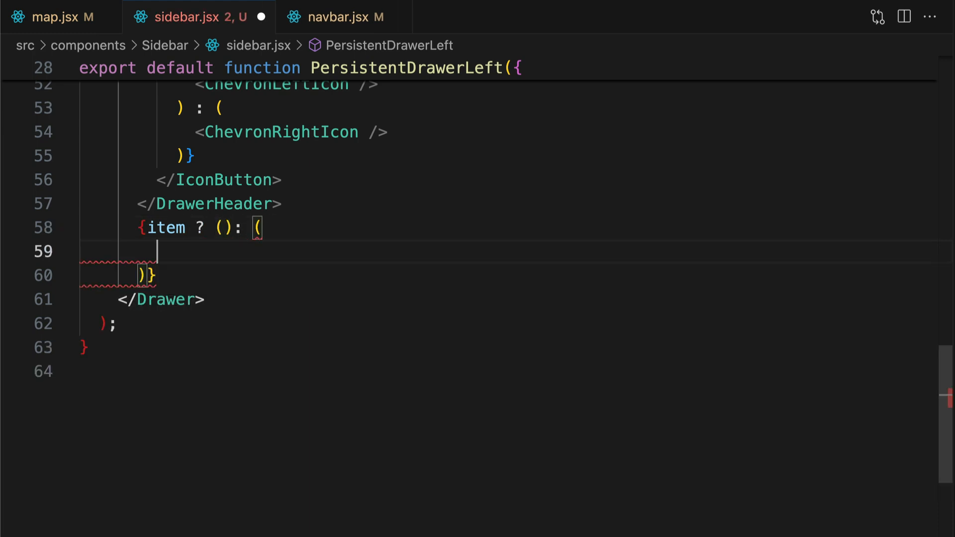
type("<List>")
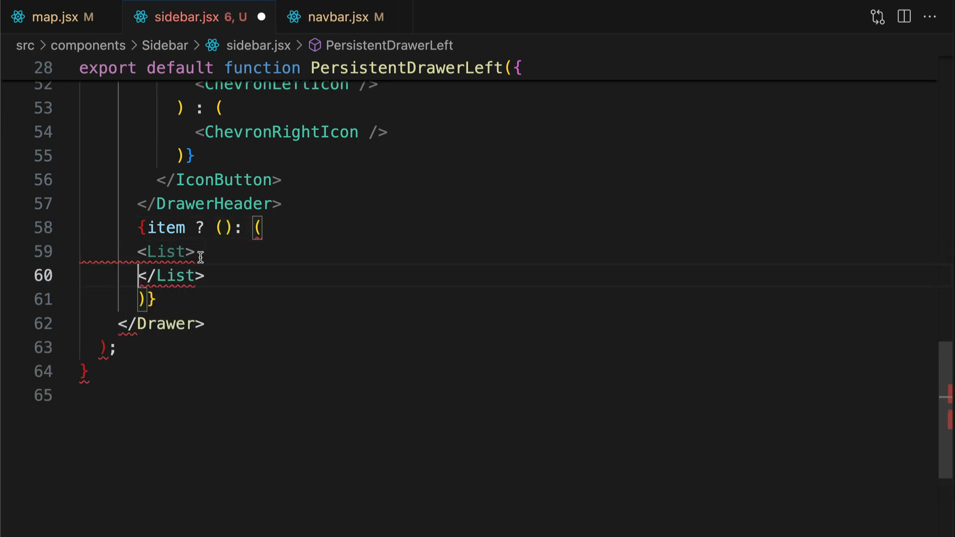
- Render a Typography fallback 'Click to point to see more details' with sx padding
type("<Typography> Click to point to see more d")
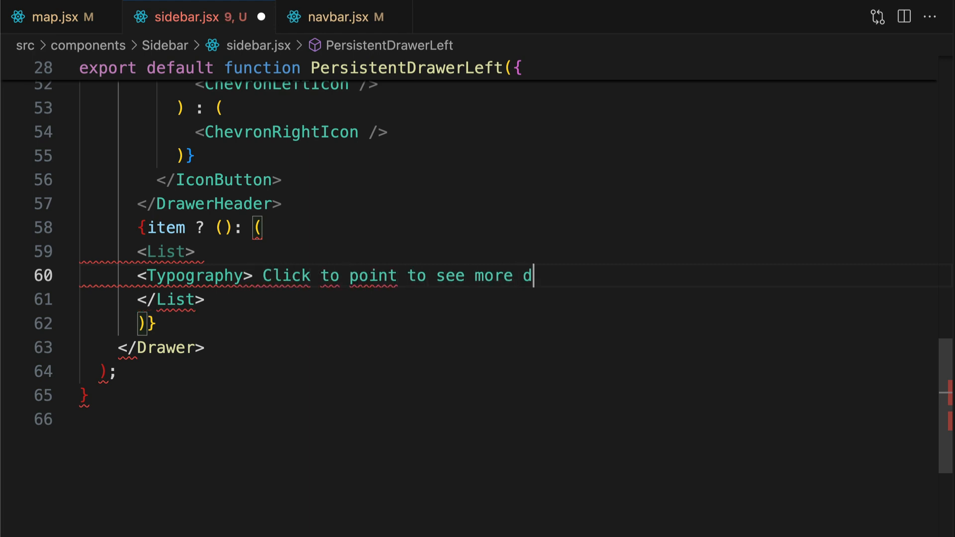
type("etails </ Typography>")
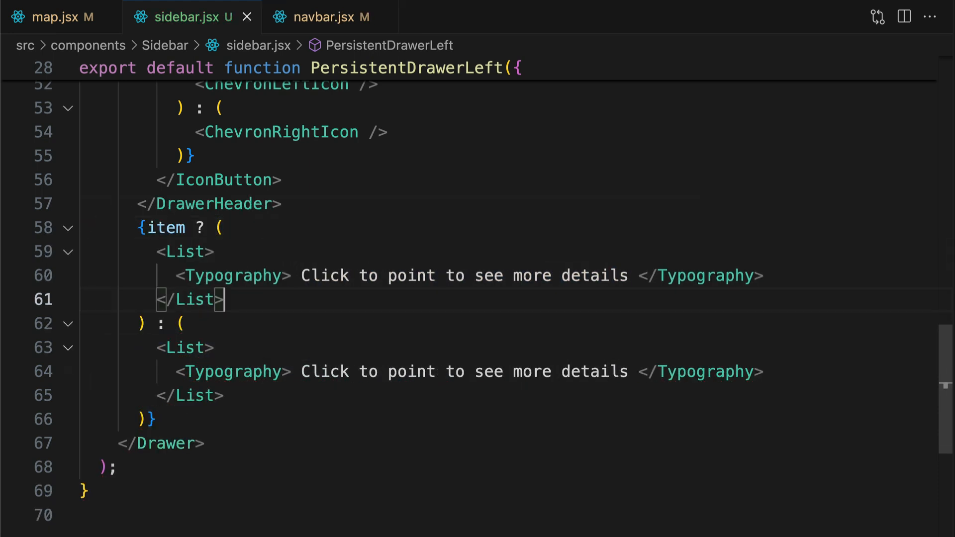
type("sx={{}}")
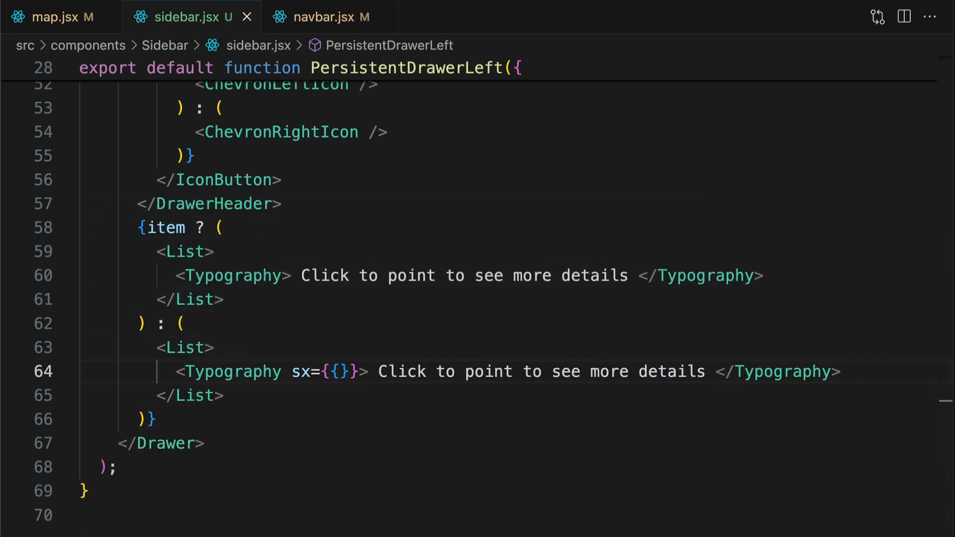
type("padding:")
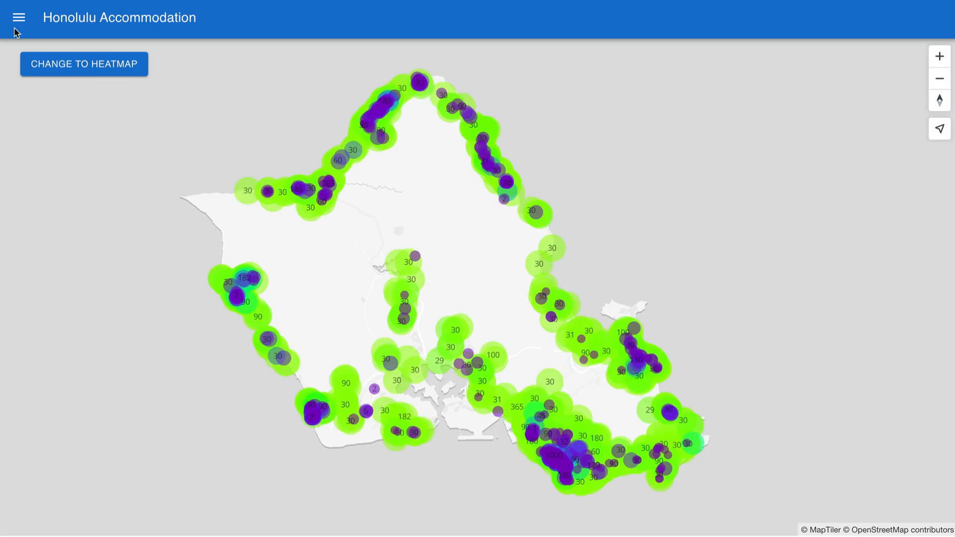
- Open the drawer in Chrome to see the placeholder message, then close it
left_click(19, 17)
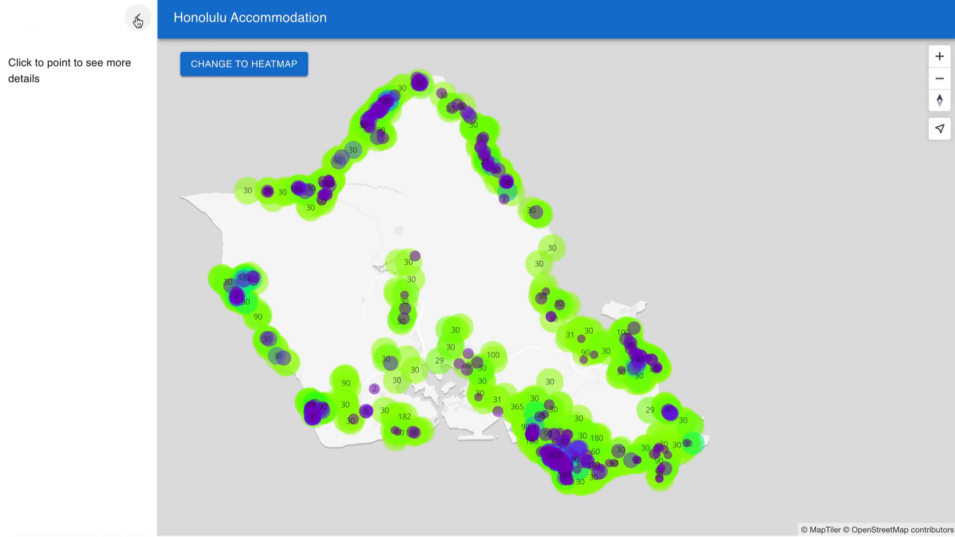
left_click(408, 263)
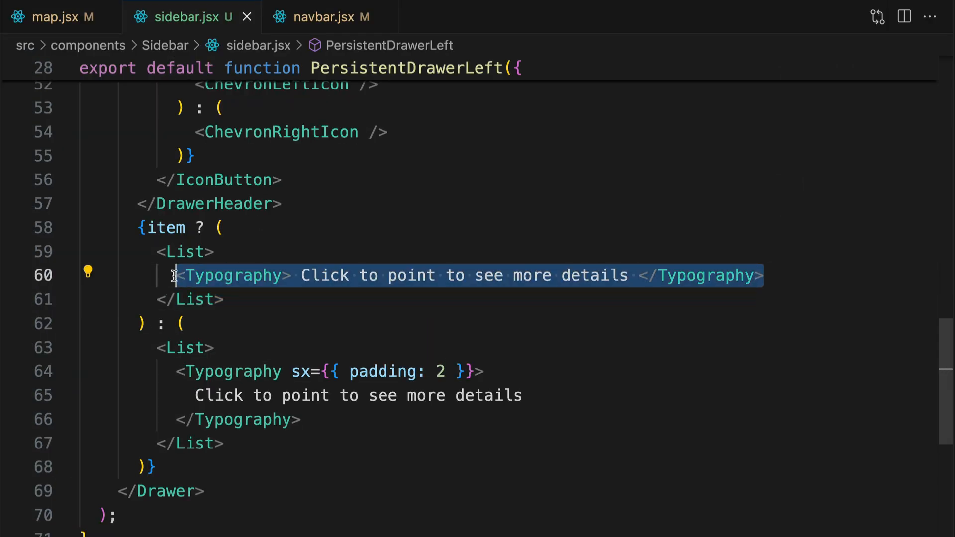
- Render the item branch as ListItem/ListItemText with primary={<Typography variant="h4">{item...}}
type("<ListItem> </List")
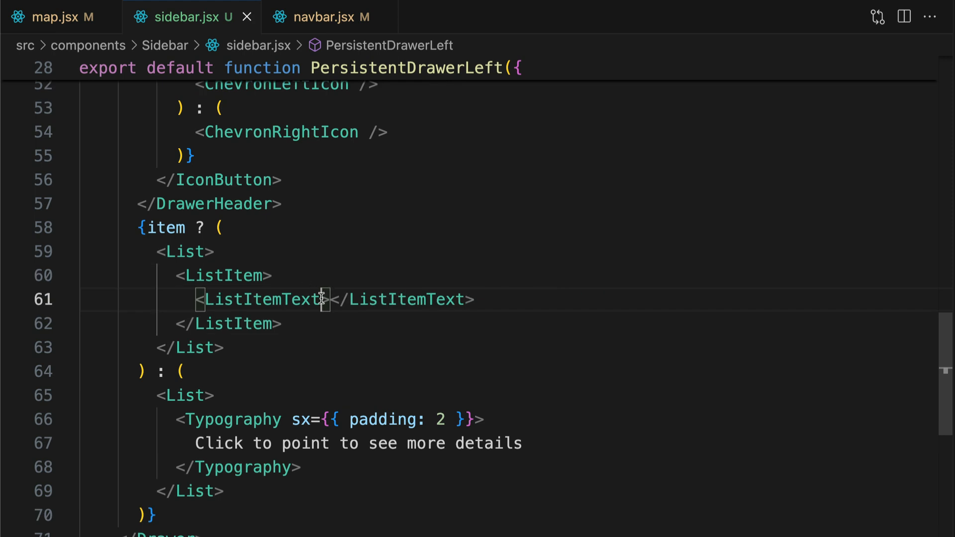
type("primary={<Typography}")
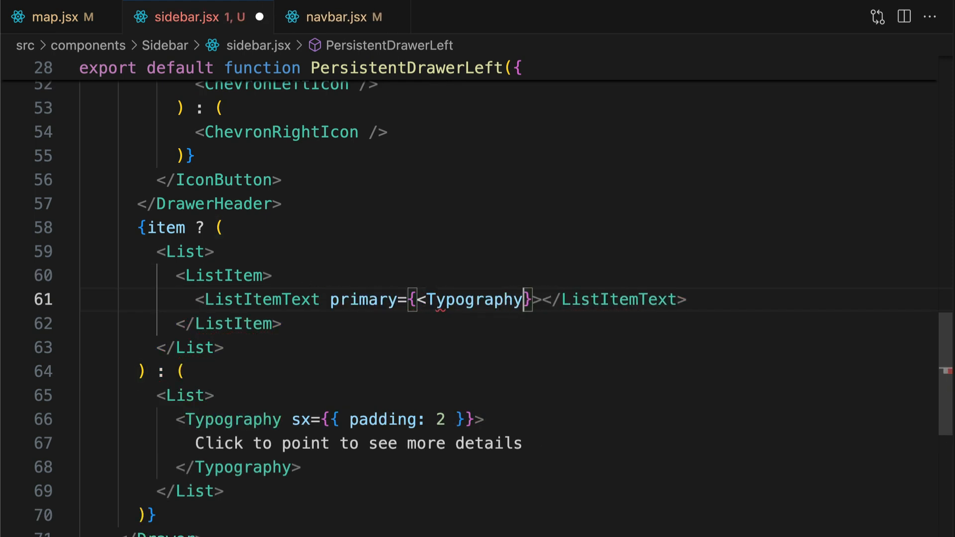
type("variant=\"\"")
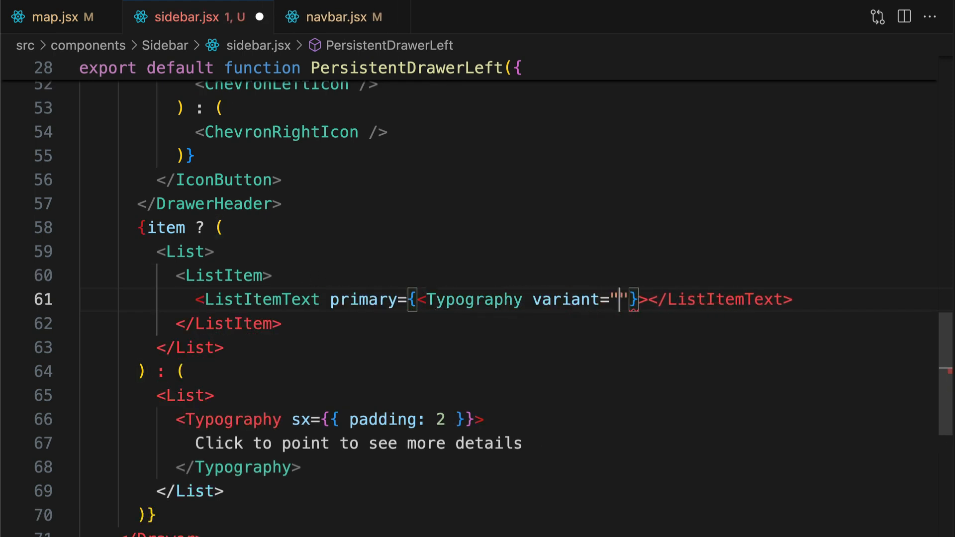
type("h4\">{item")
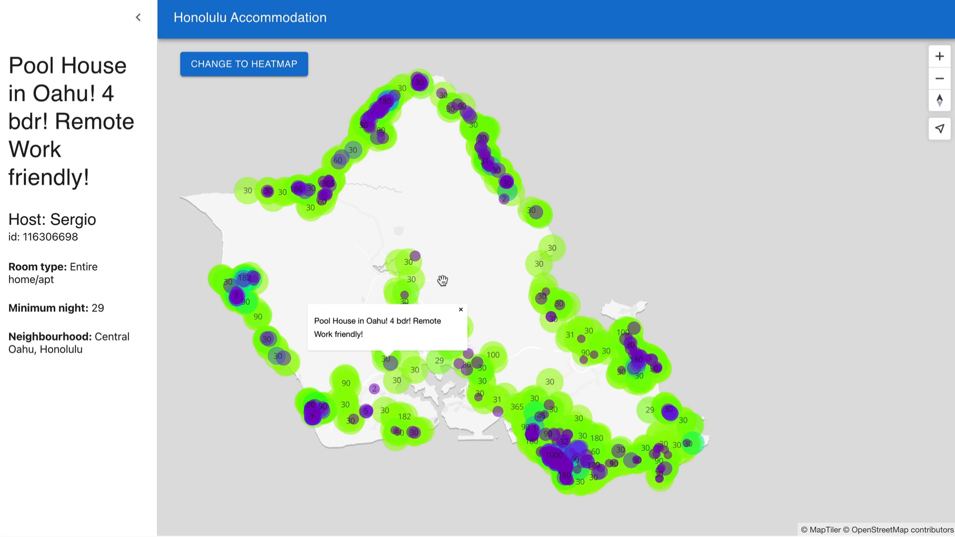
mouse_move(494, 391)
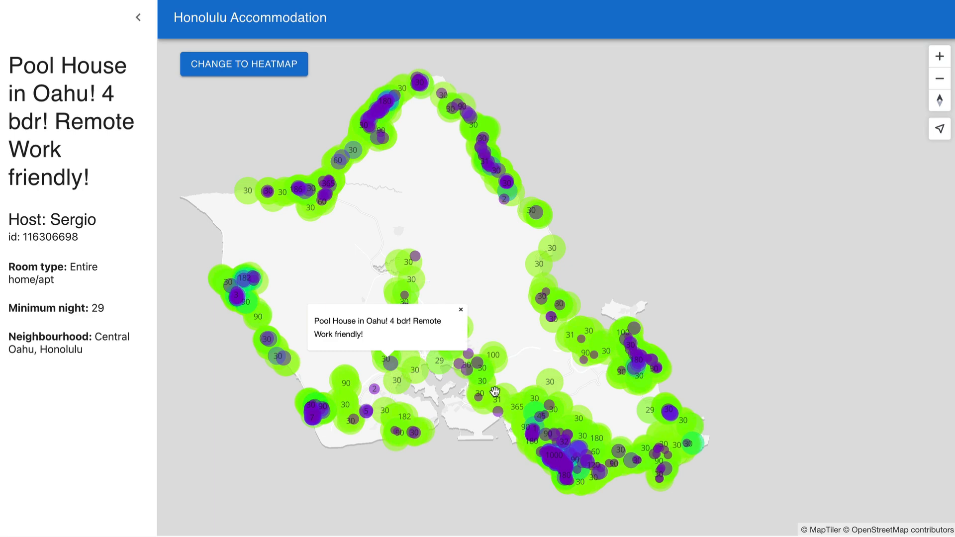
- Search 'Honol' in the map search box to bring up Honolulu, Hawaii suggestions
type("Honol")
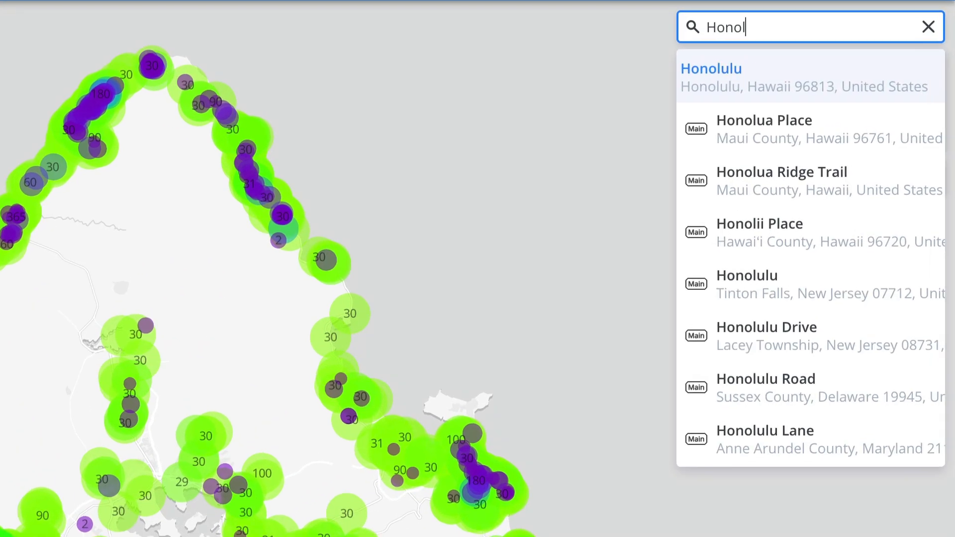